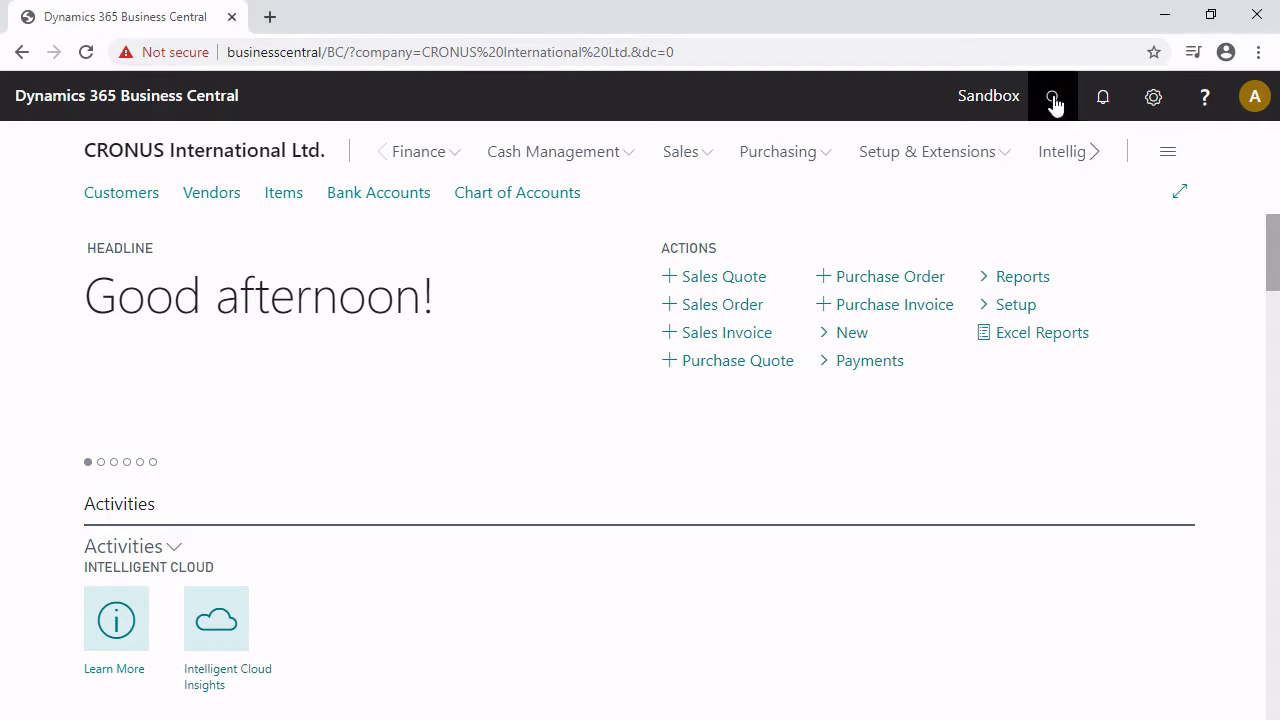
# - Search Tell Me for 'trans' and open the Transfer Routes page
pyautogui.click(1052, 96)
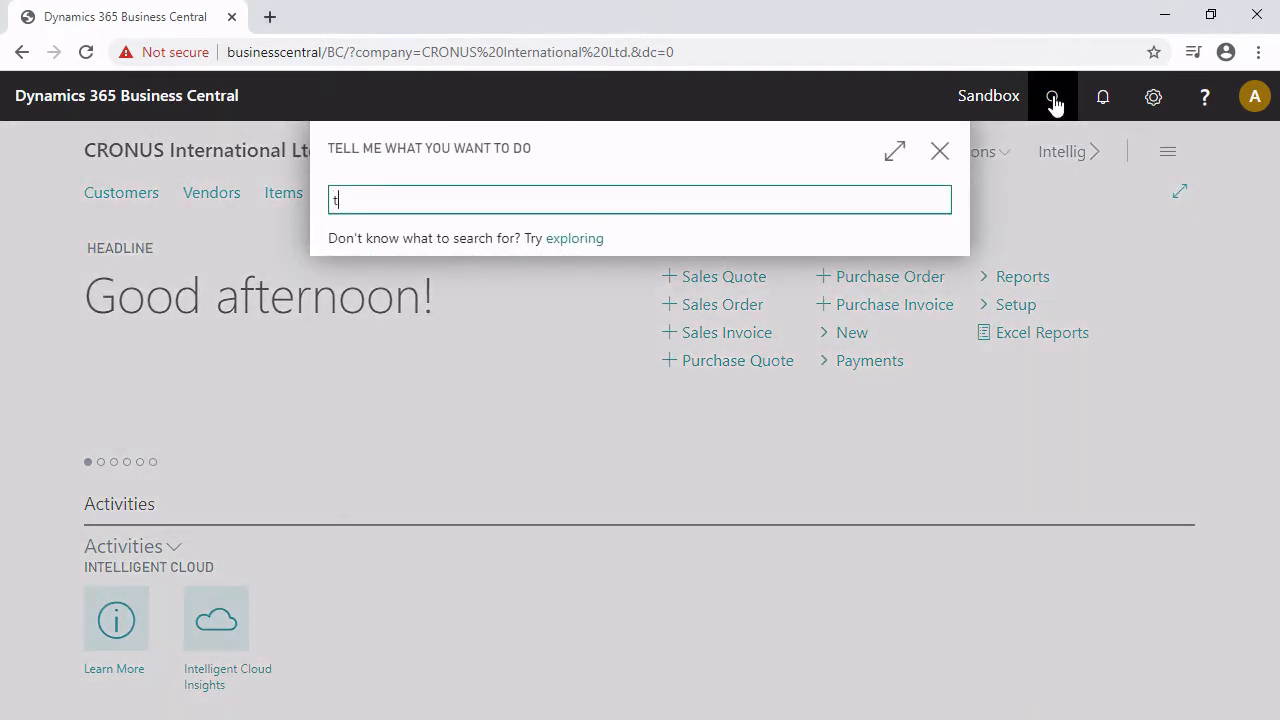
pyautogui.write('rans')
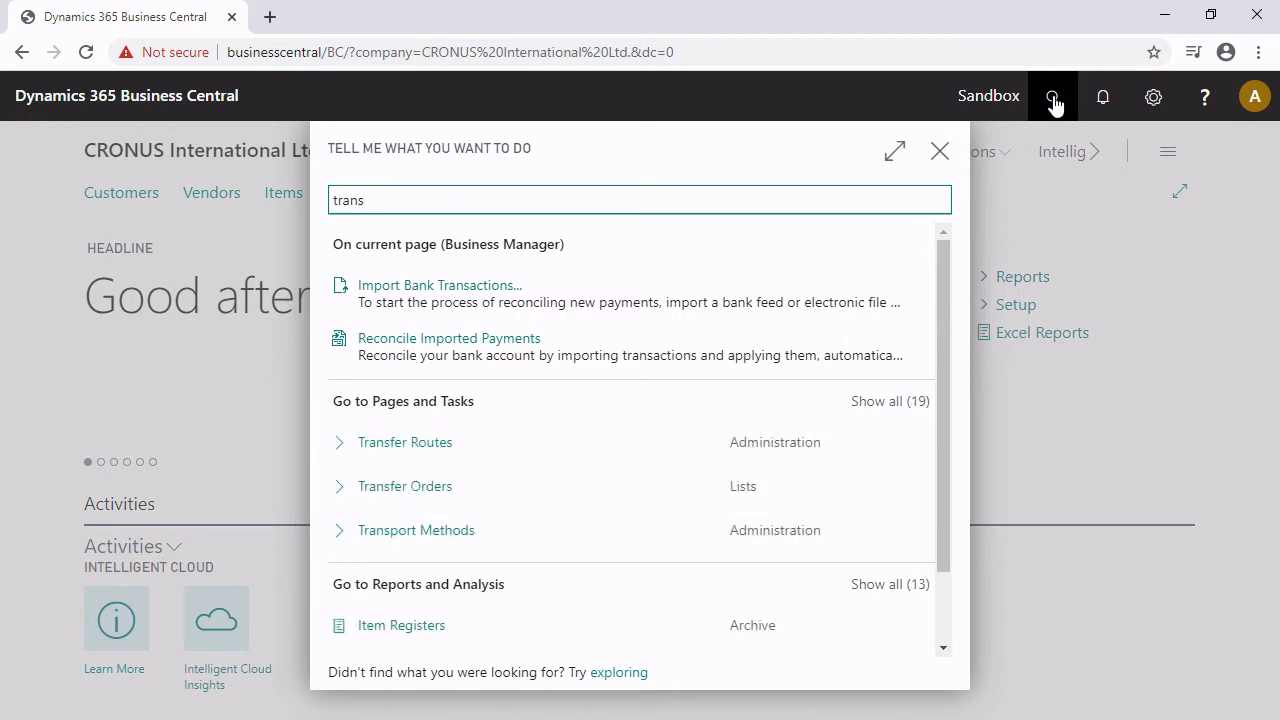
pyautogui.click(404, 442)
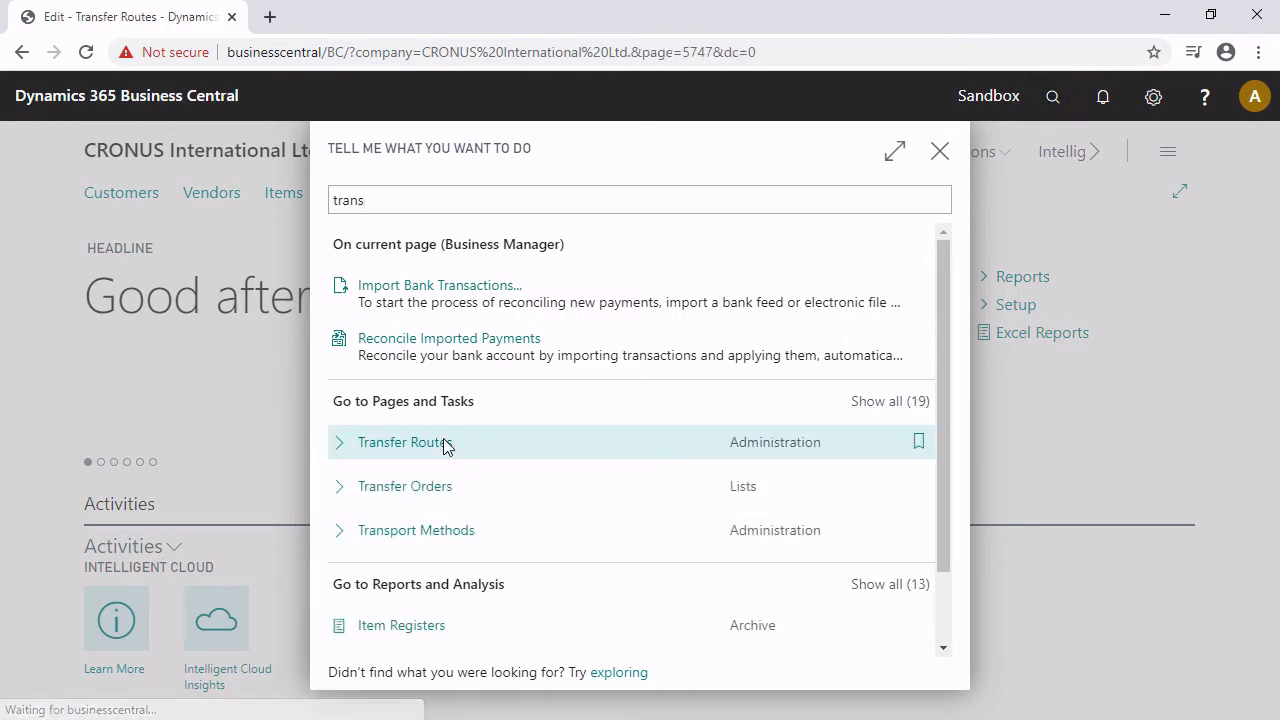
# - View the BLUE to RED route's in-transit code OUT. LOG. in the Transfer Routes matrix
pyautogui.click(404, 442)
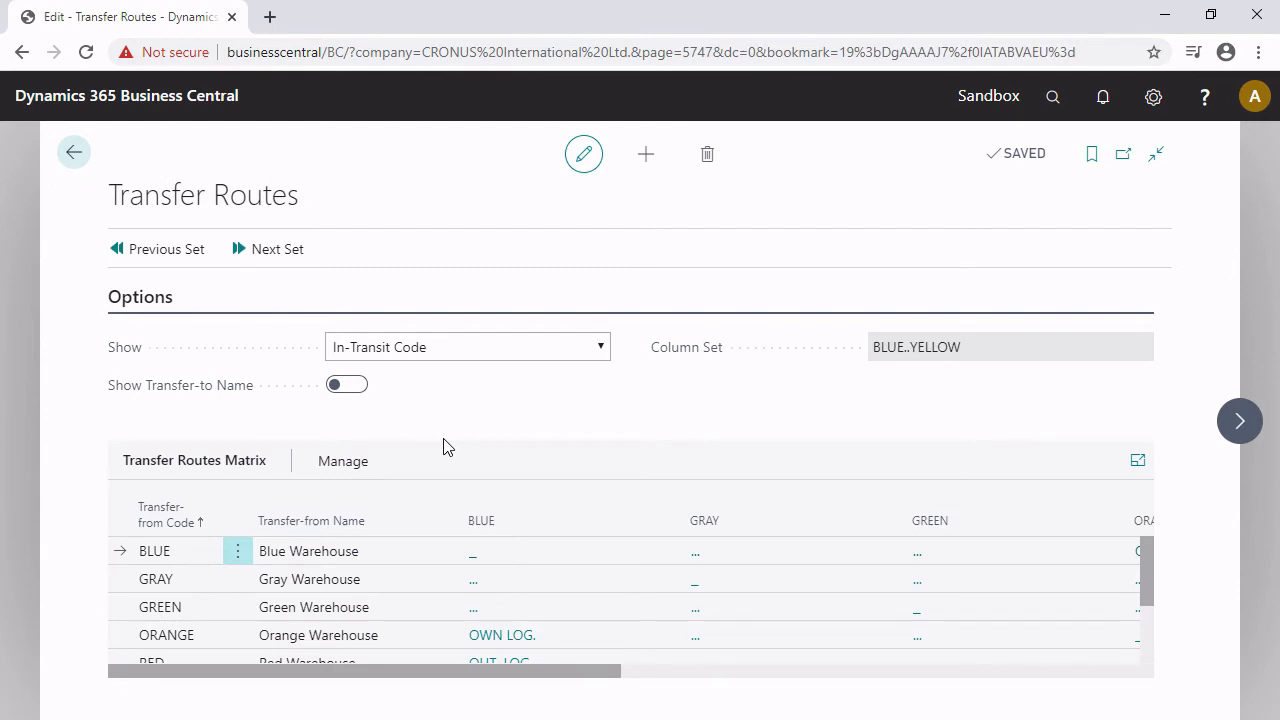
pyautogui.moveTo(136, 560)
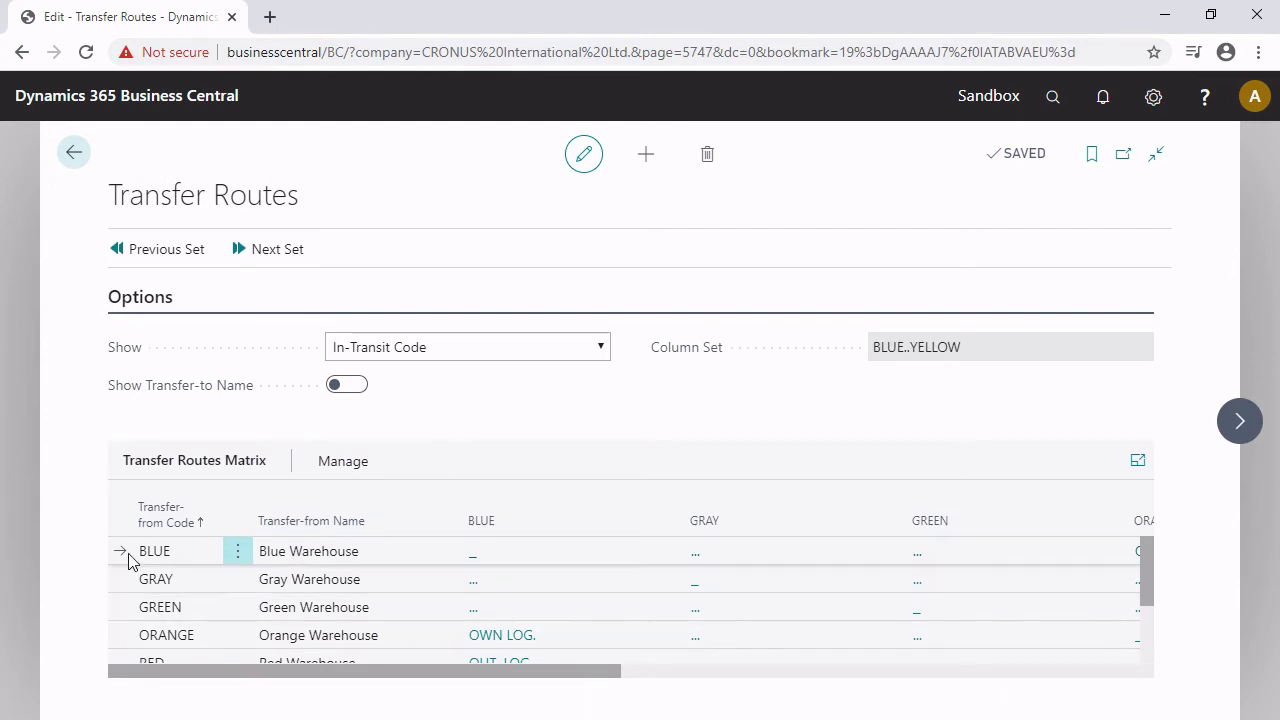
pyautogui.moveTo(250, 678)
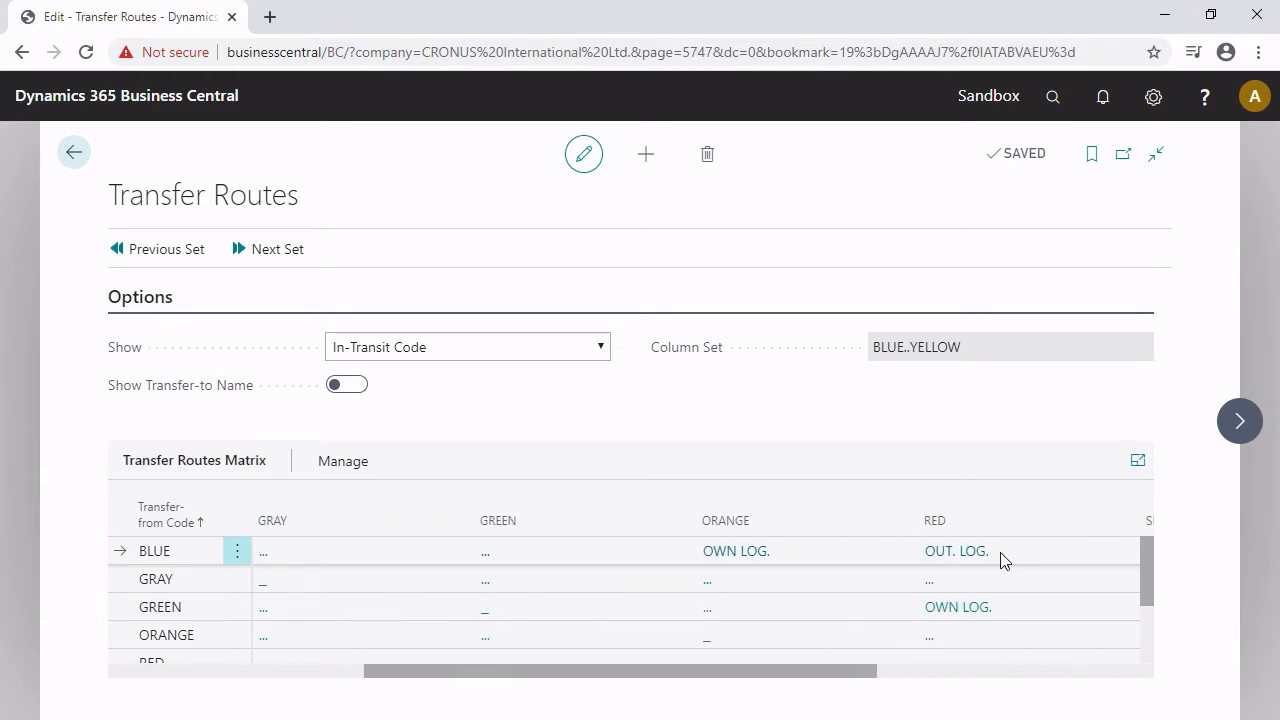
pyautogui.moveTo(956, 552)
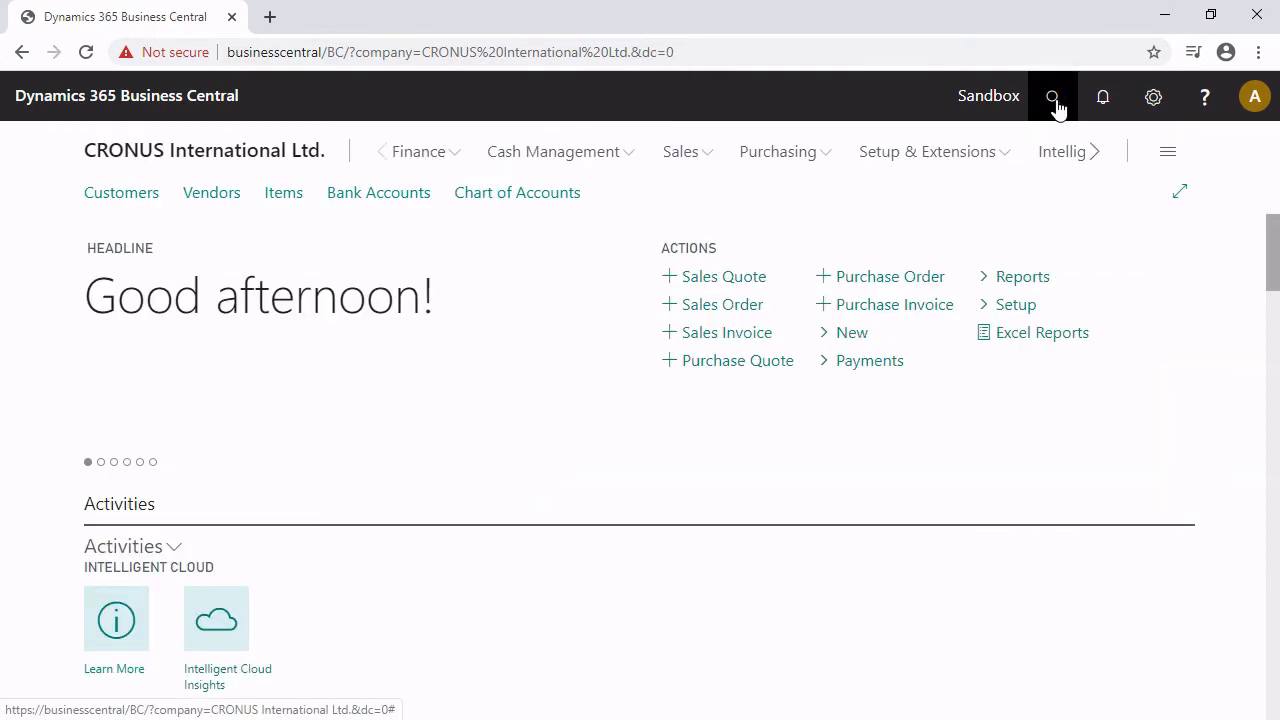
# - Search for 'inventory' and open the Inventory Setup page
pyautogui.write('inventor')
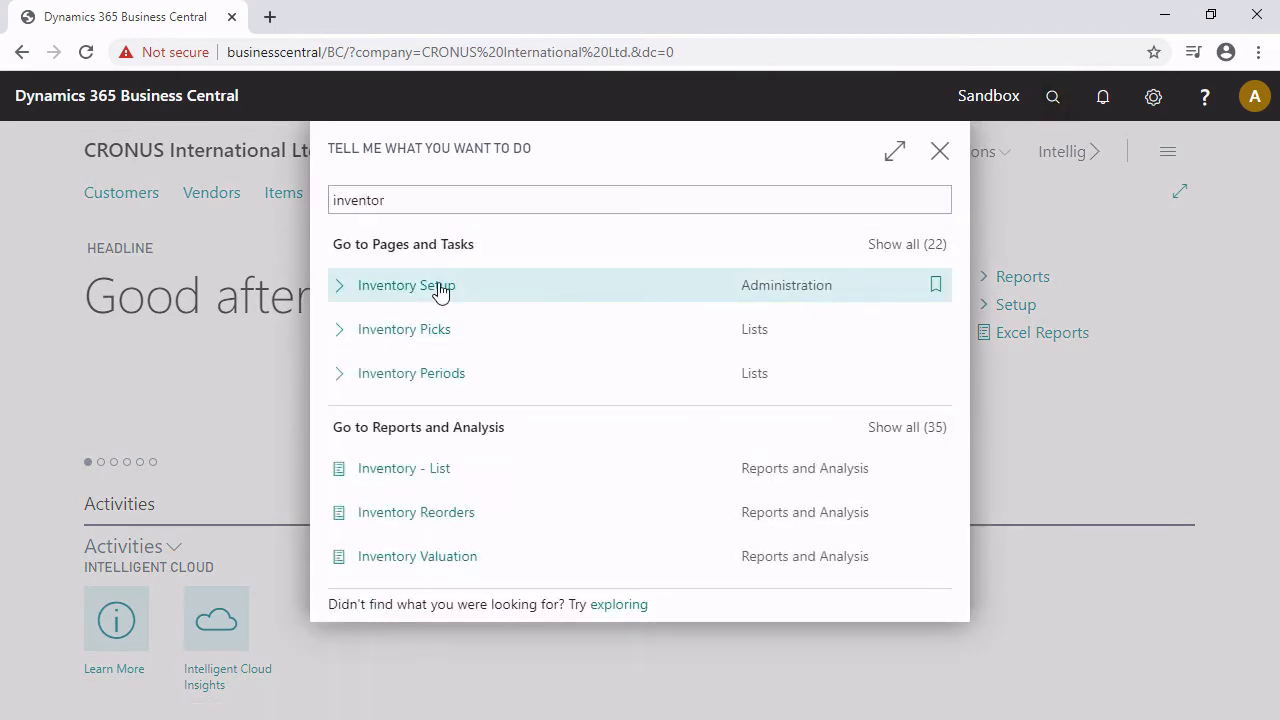
pyautogui.click(406, 284)
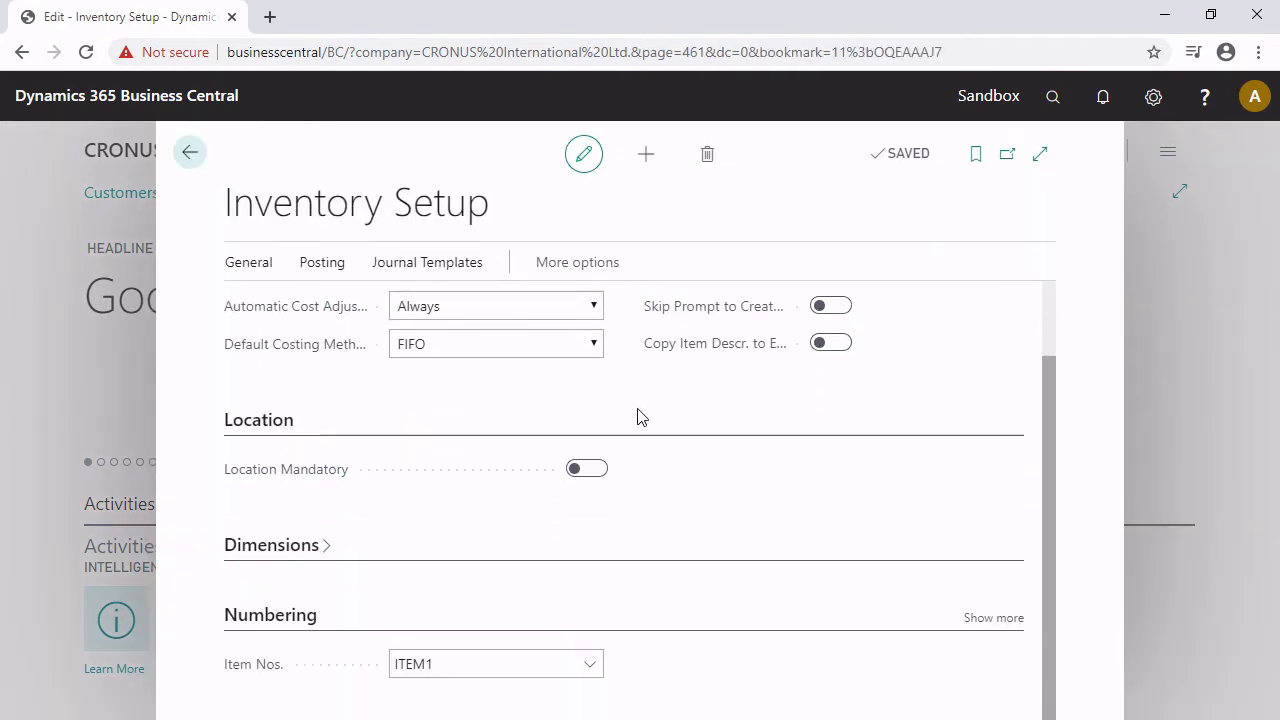
# - Expand the Numbering FastTab and confirm Transfer Order Nos. is T-ORD with T-SHPT and T-RCPT
pyautogui.click(496, 664)
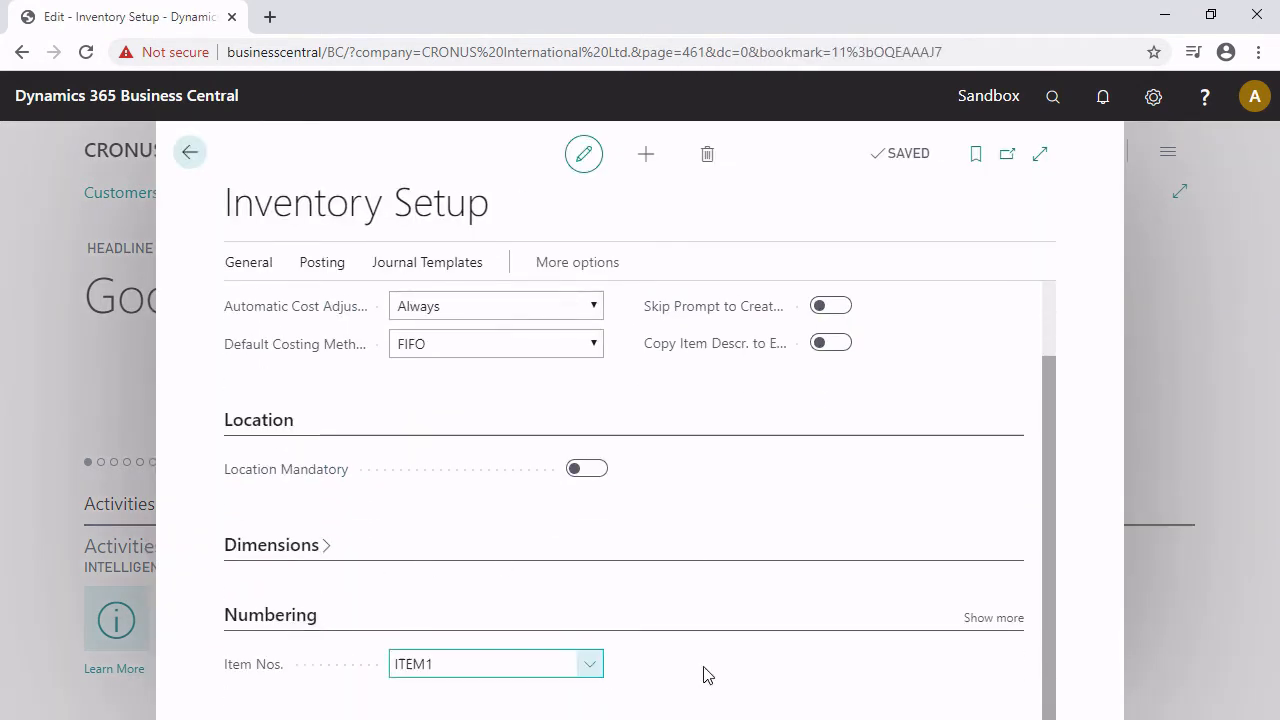
pyautogui.click(992, 616)
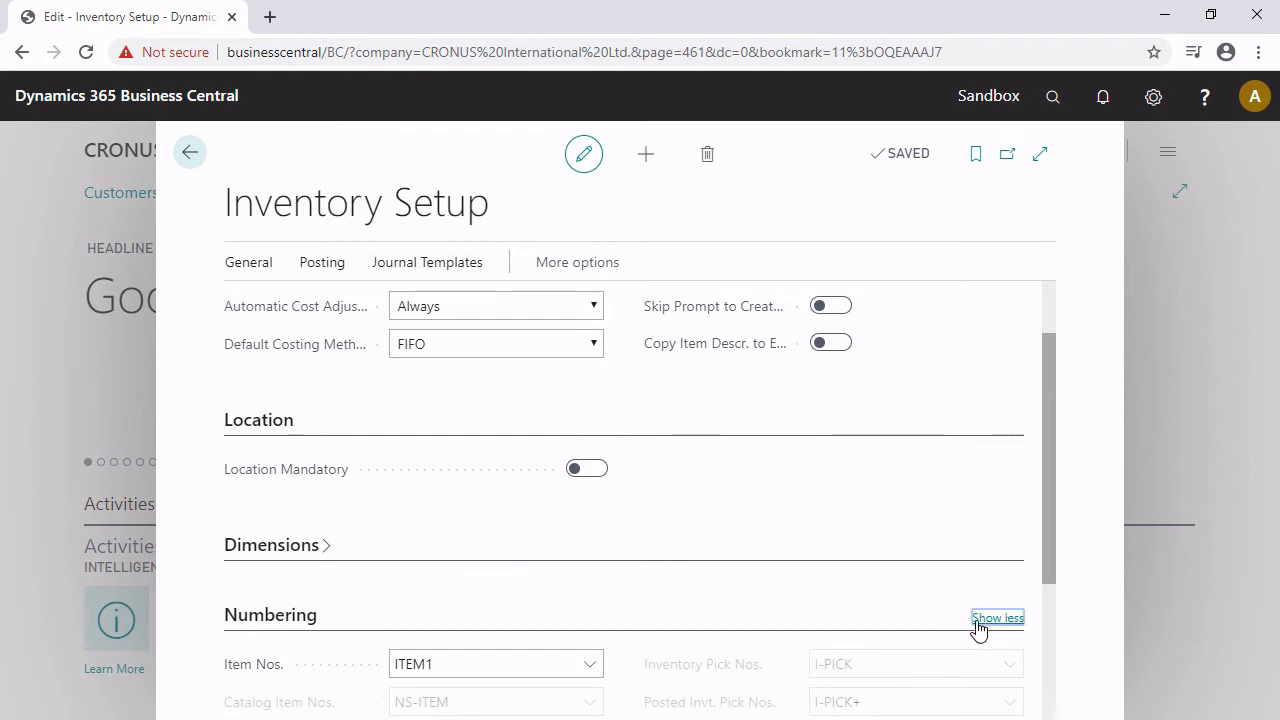
pyautogui.scroll(-3)
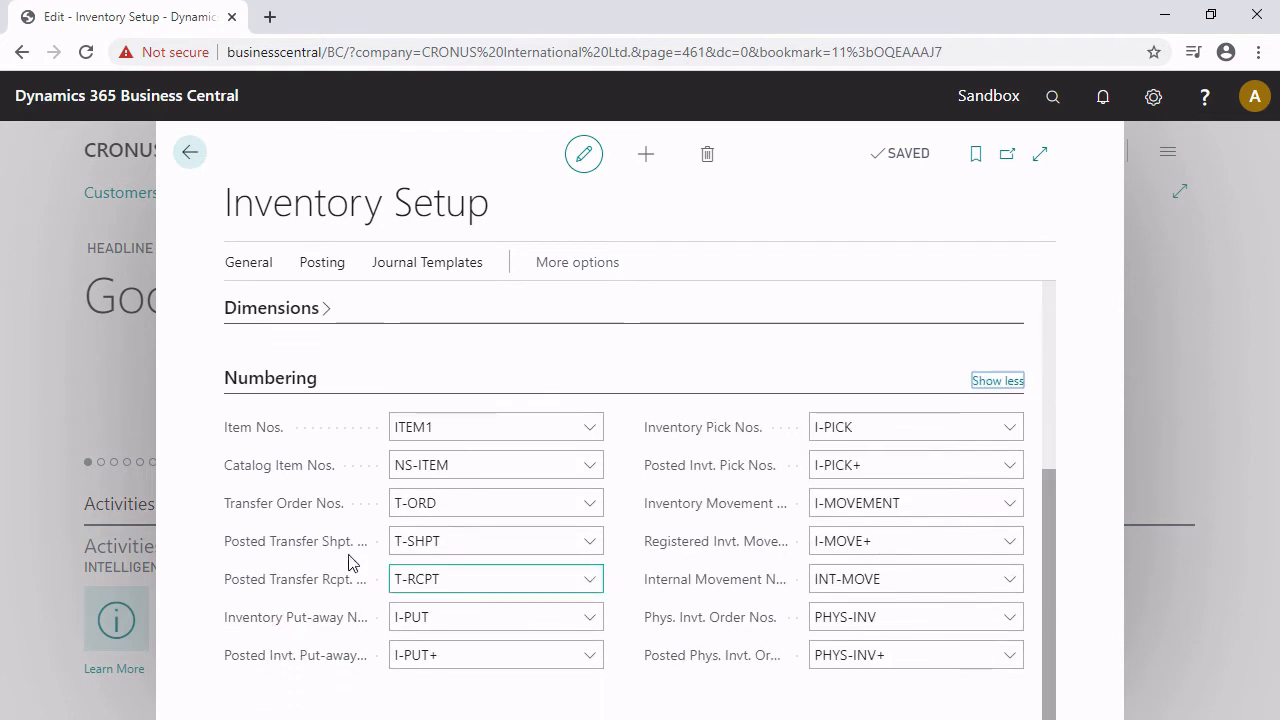
pyautogui.click(496, 502)
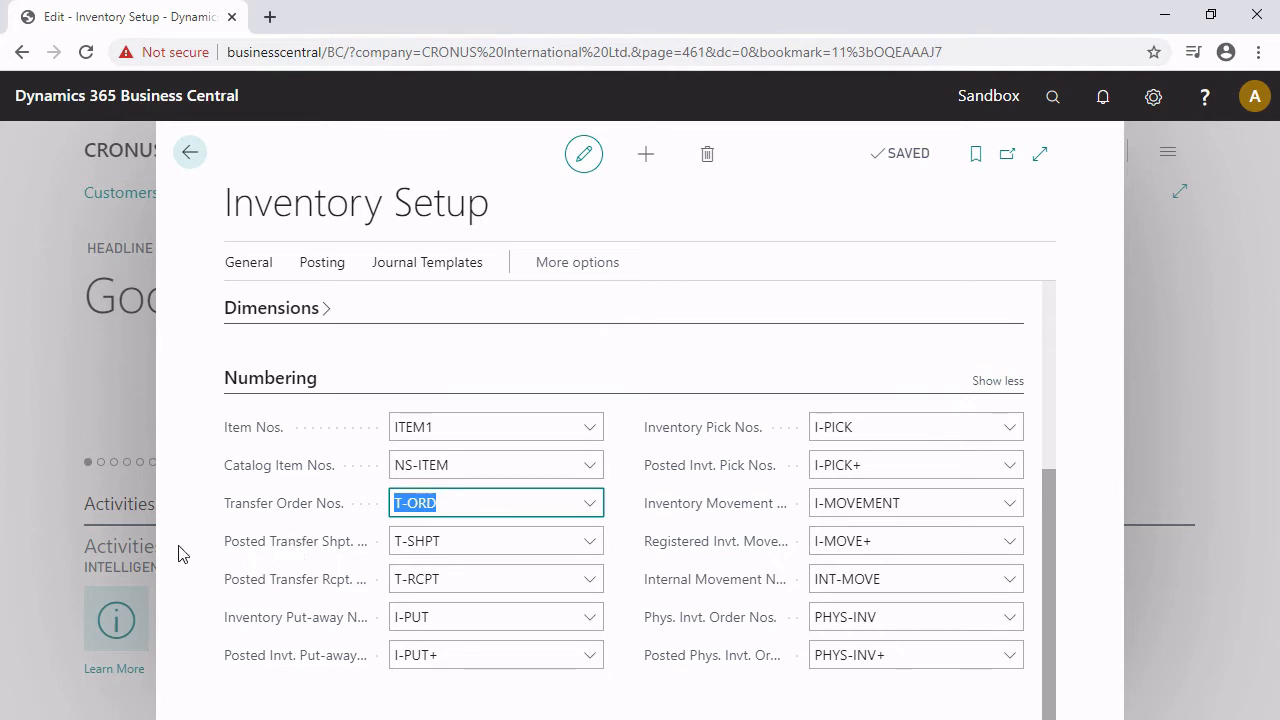
pyautogui.moveTo(238, 552)
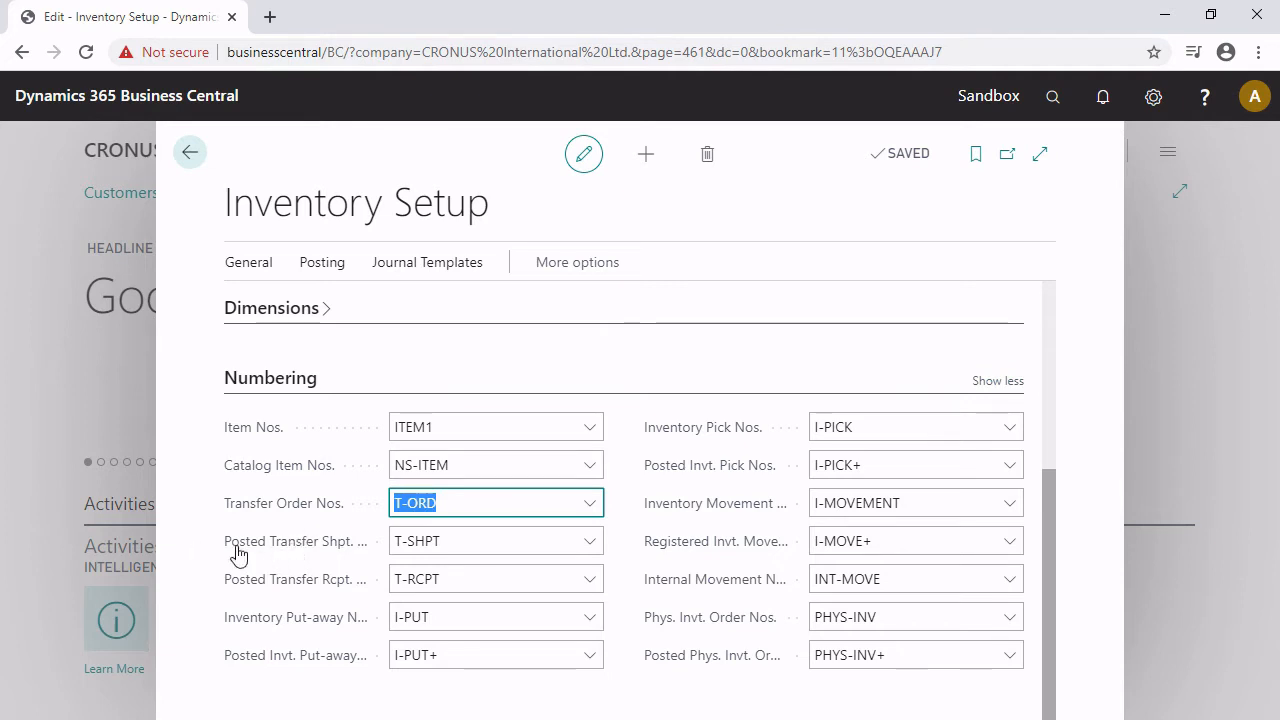
pyautogui.moveTo(296, 540)
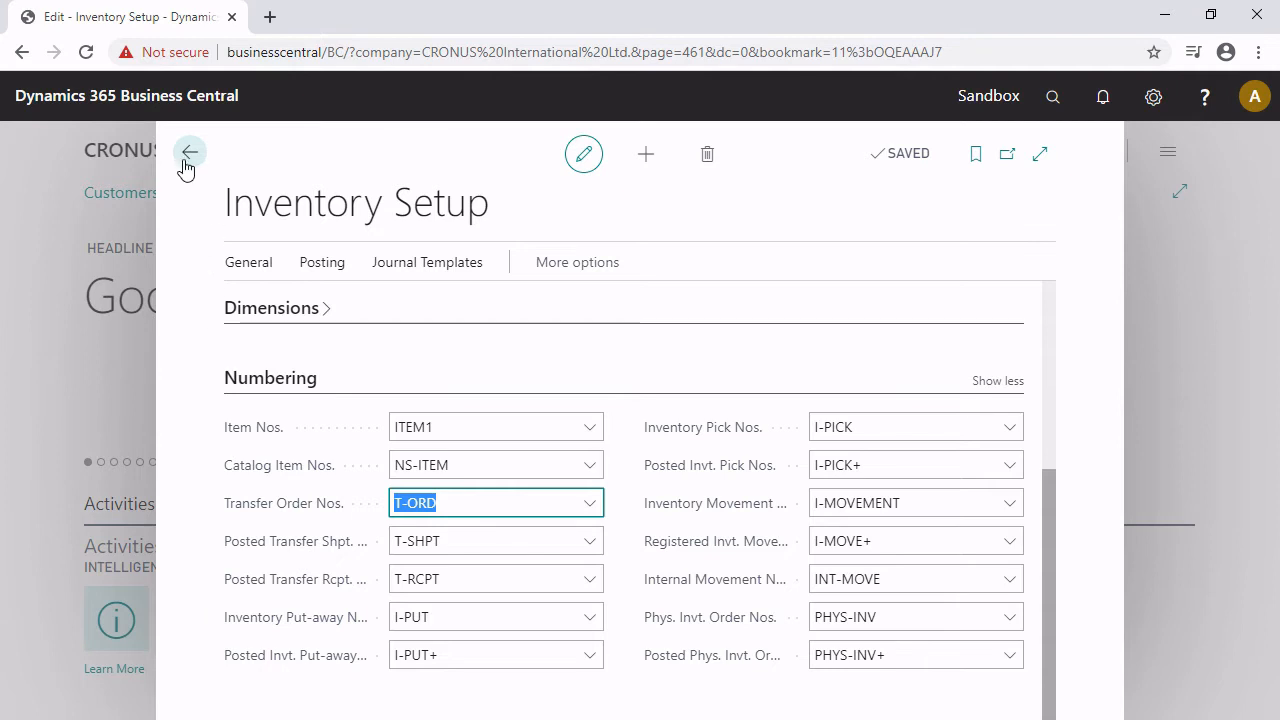
# - Leave Inventory Setup and open the Transfer Orders list via a 'transf' search
pyautogui.click(188, 152)
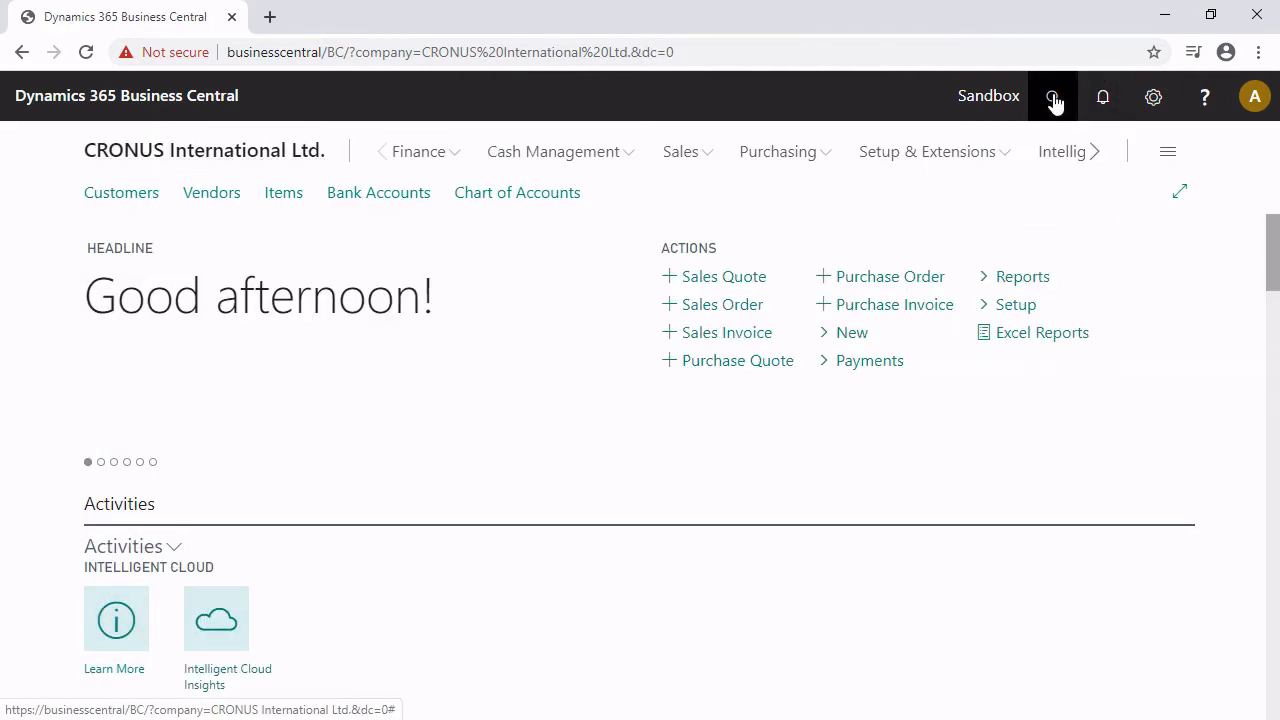
pyautogui.click(1052, 96)
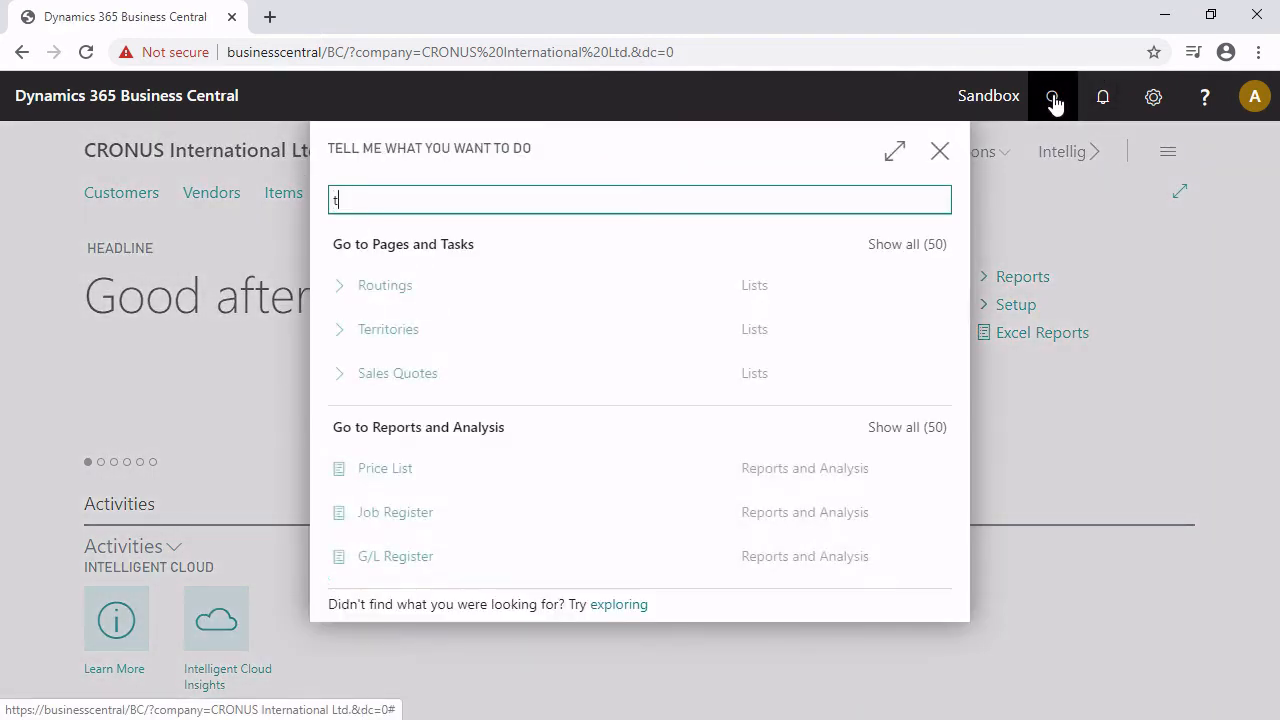
pyautogui.write('ransf')
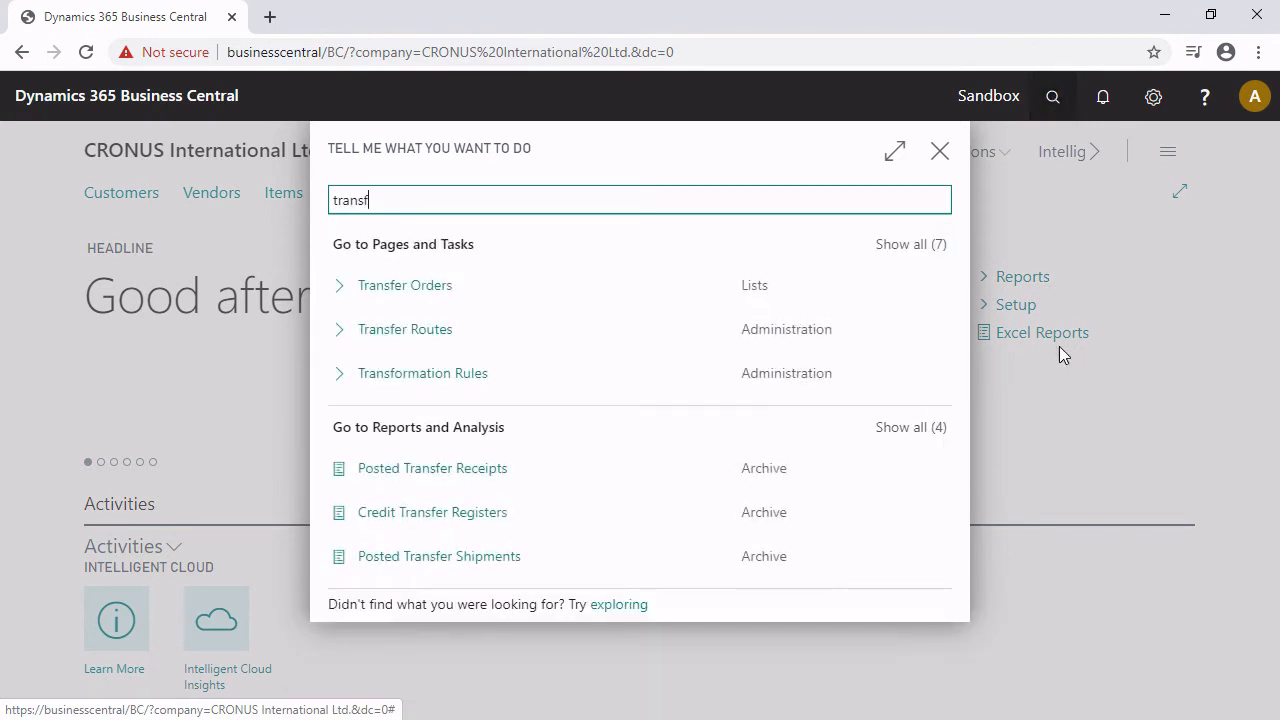
pyautogui.click(404, 284)
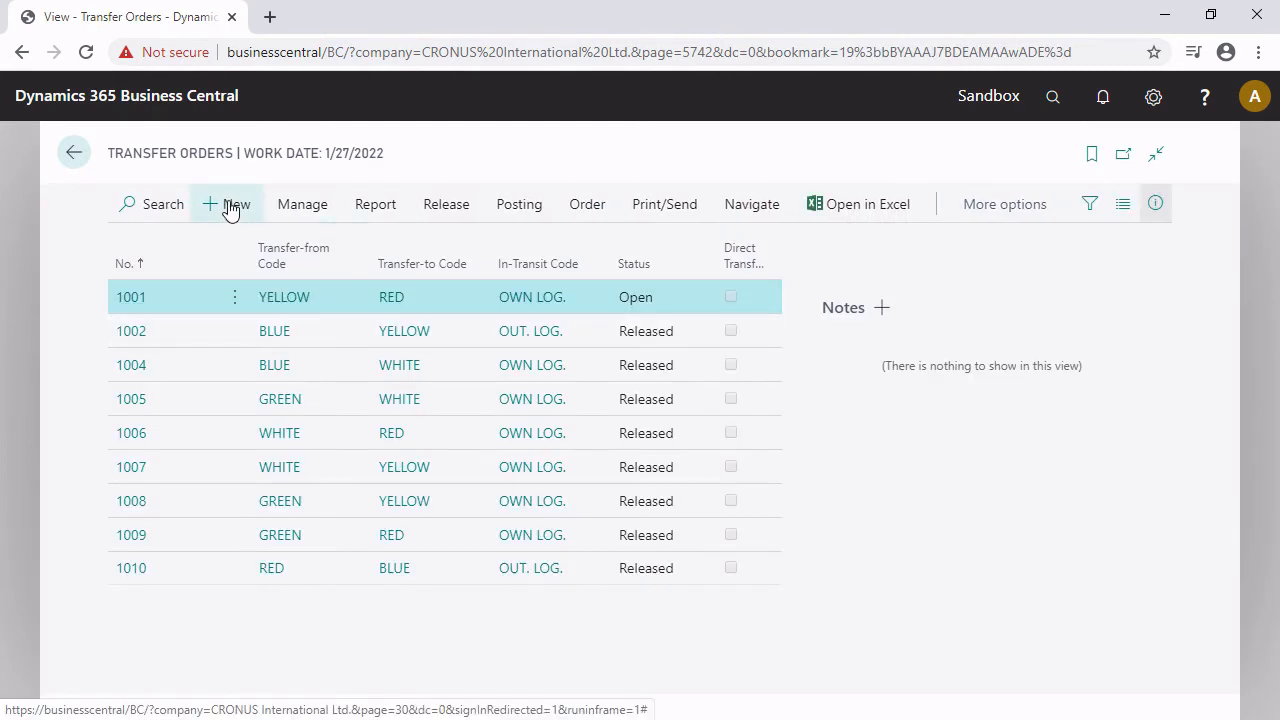
# - Create a new transfer order from BLUE to the RED warehouse
pyautogui.click(228, 204)
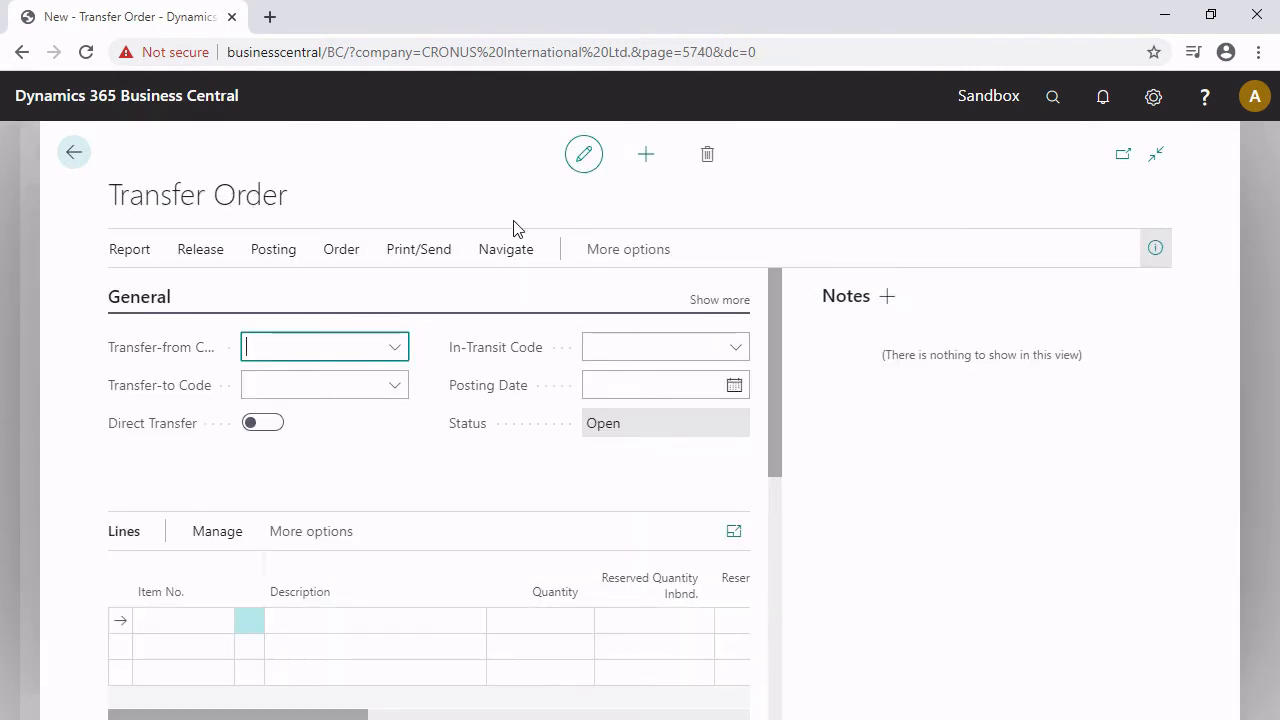
pyautogui.write('blue')
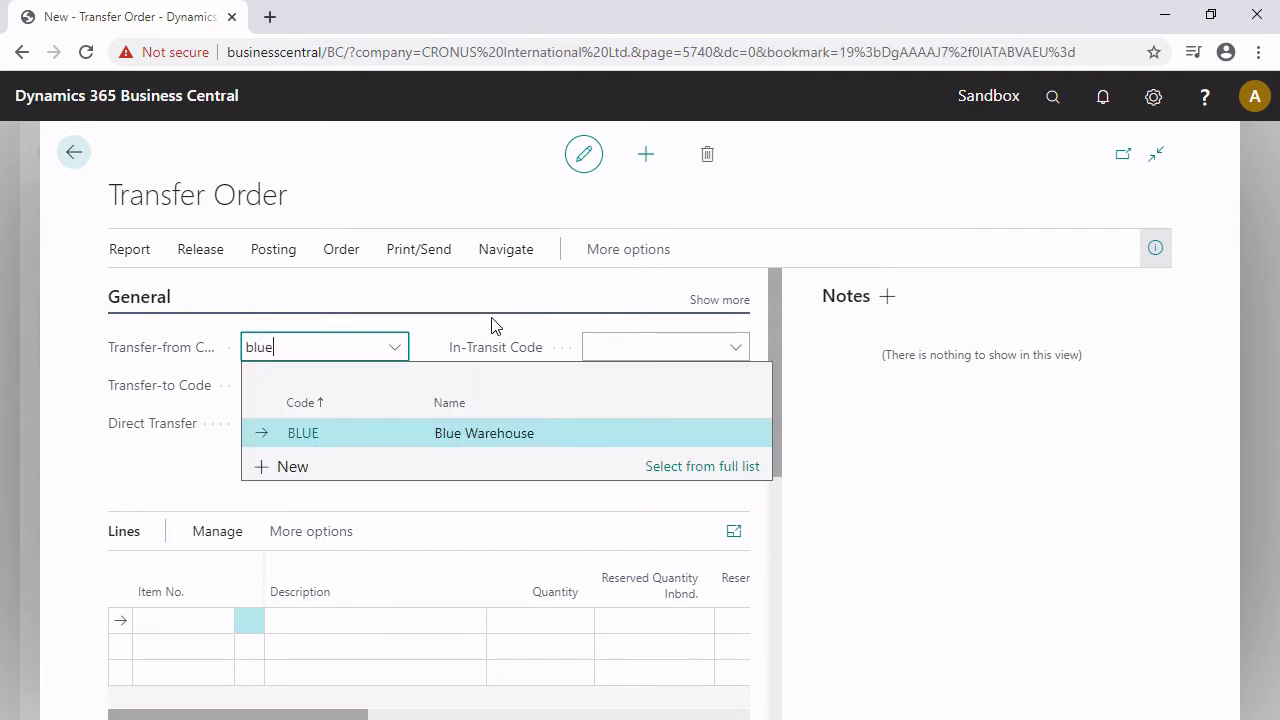
pyautogui.click(304, 432)
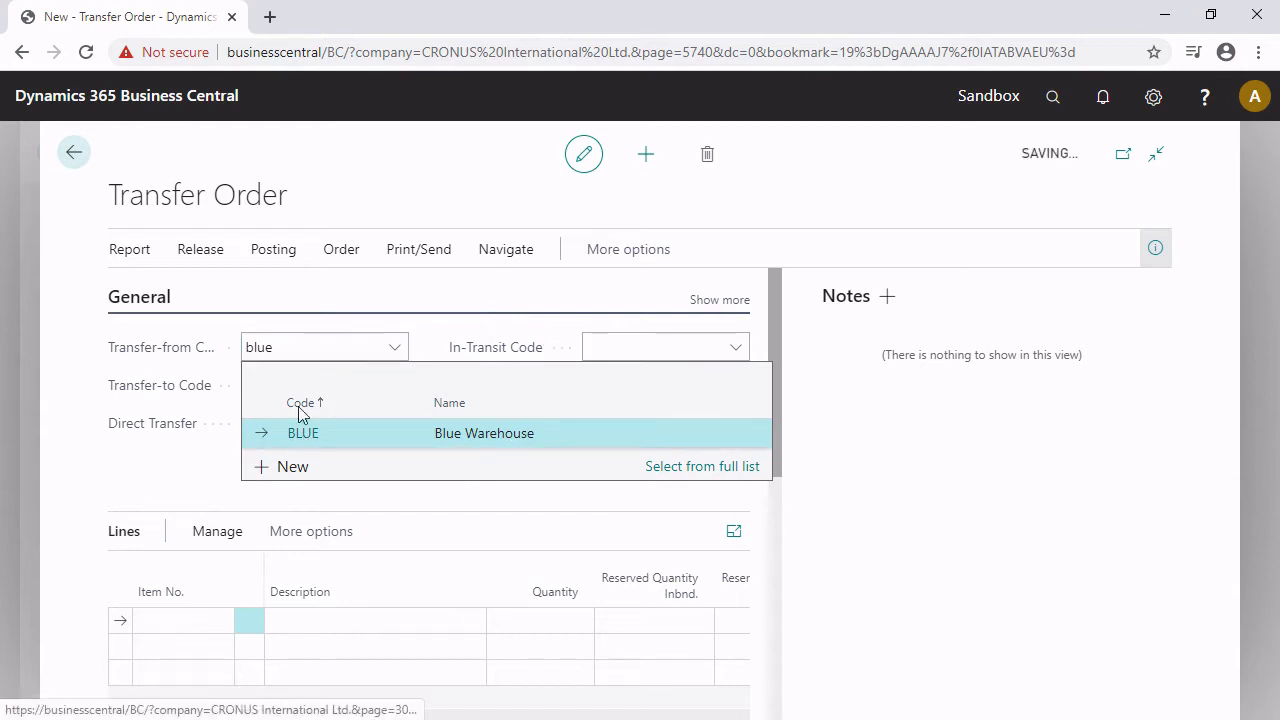
pyautogui.click(304, 432)
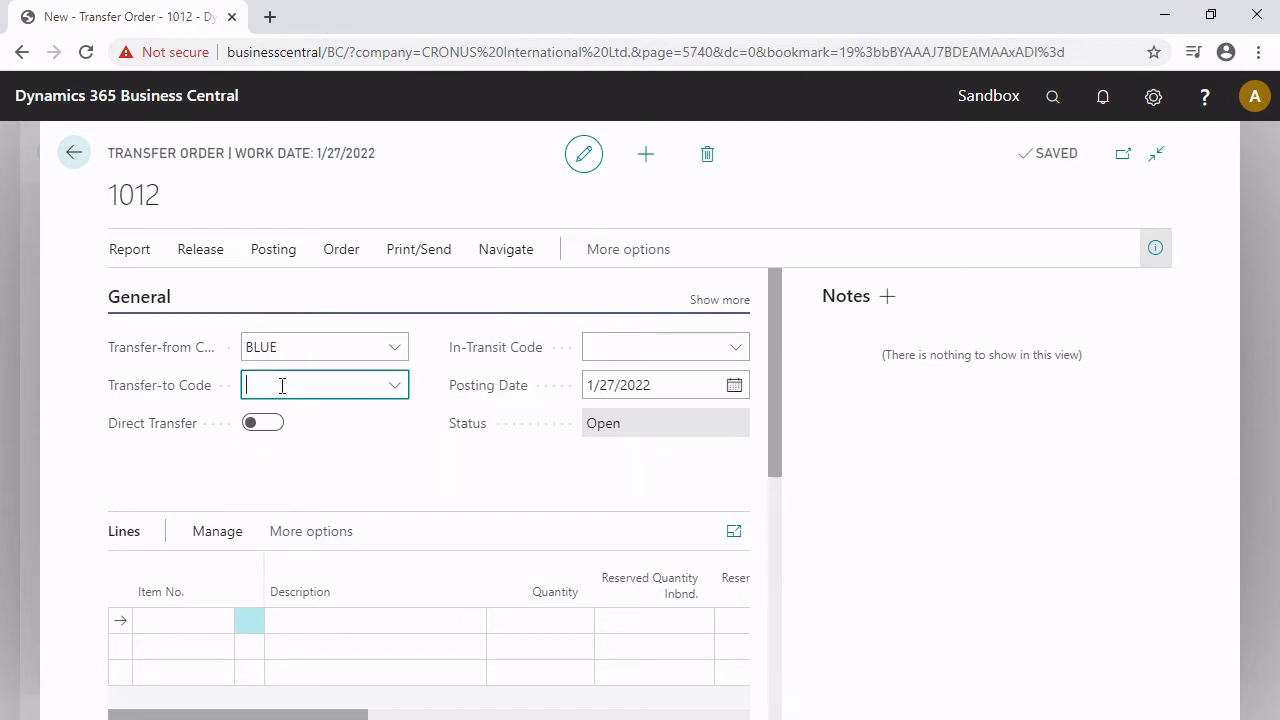
pyautogui.write('tr')
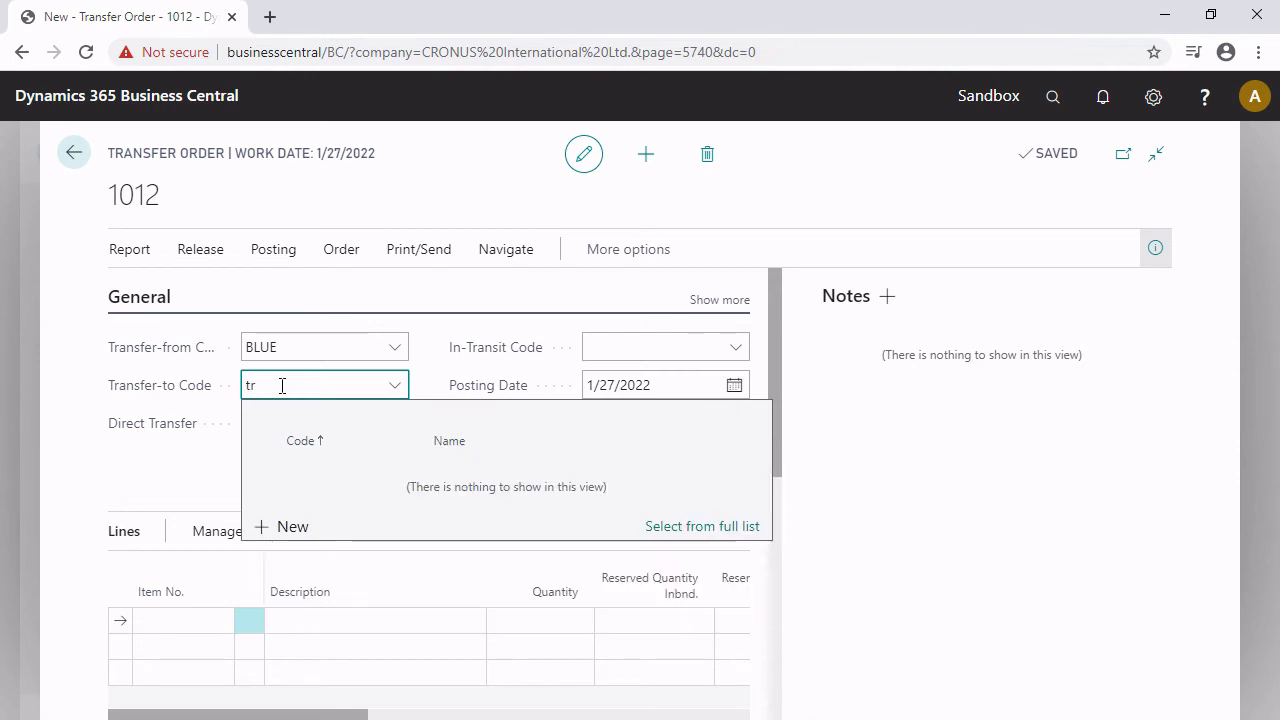
pyautogui.write('red')
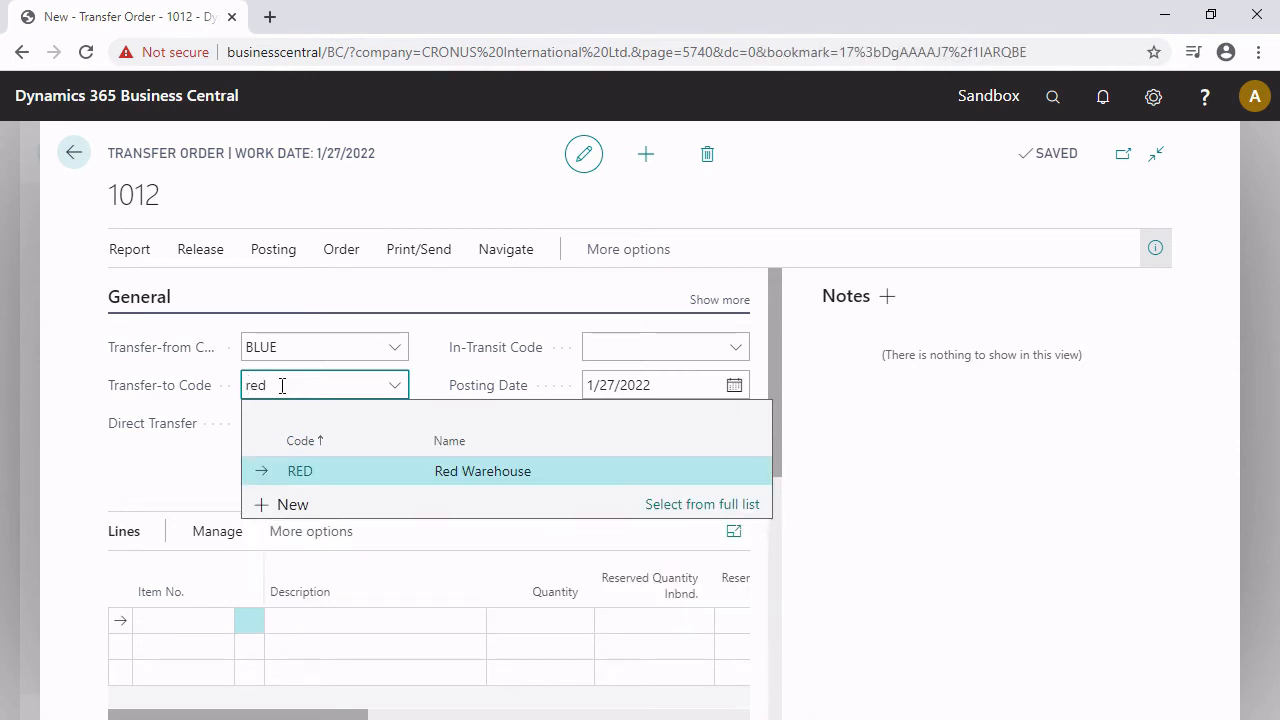
pyautogui.click(300, 472)
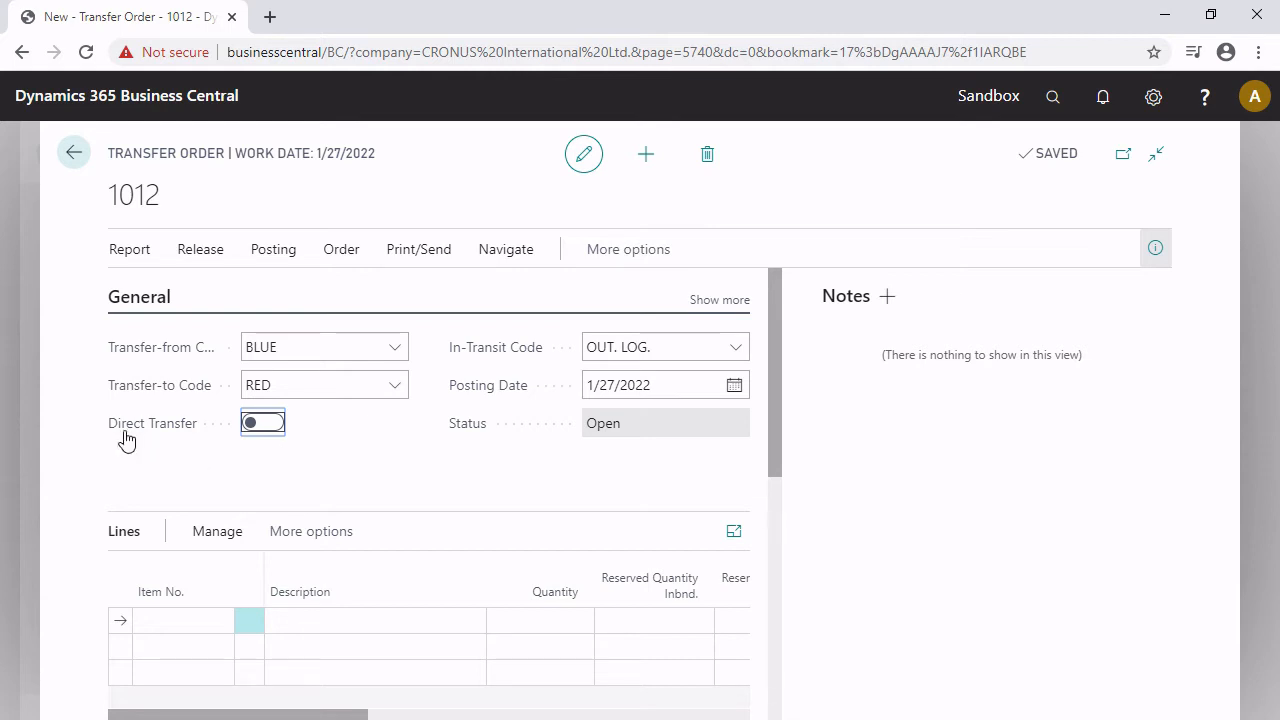
pyautogui.moveTo(124, 444)
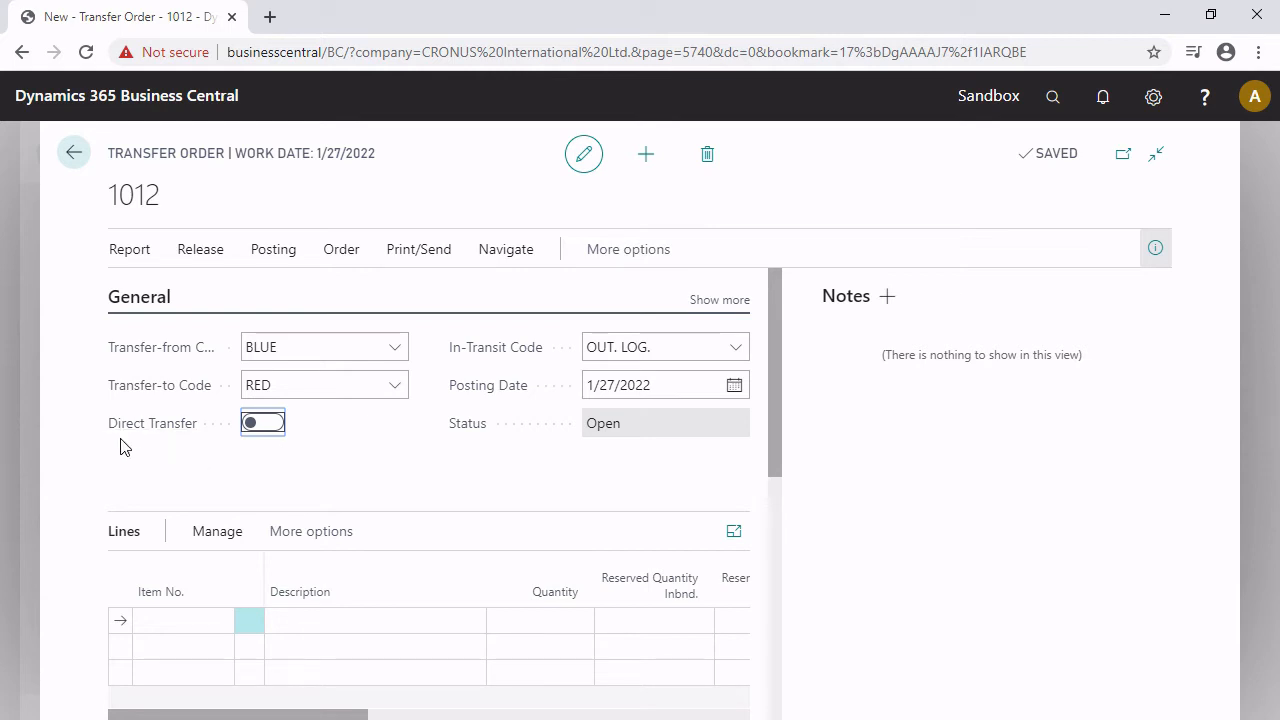
# - Add item 1988-S as the transfer order line
pyautogui.click(182, 620)
pyautogui.write('1988-S')
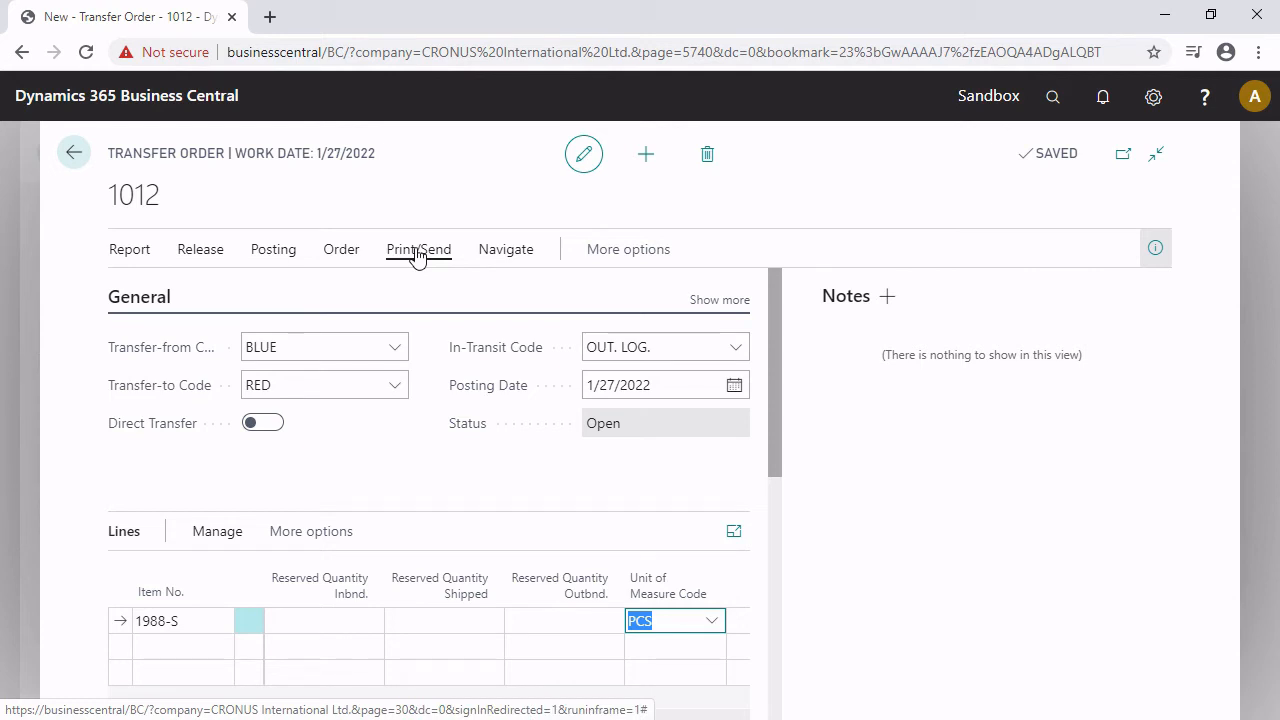
# - Post the shipment of transfer order 1012 and return to the Transfer Orders list
pyautogui.click(272, 248)
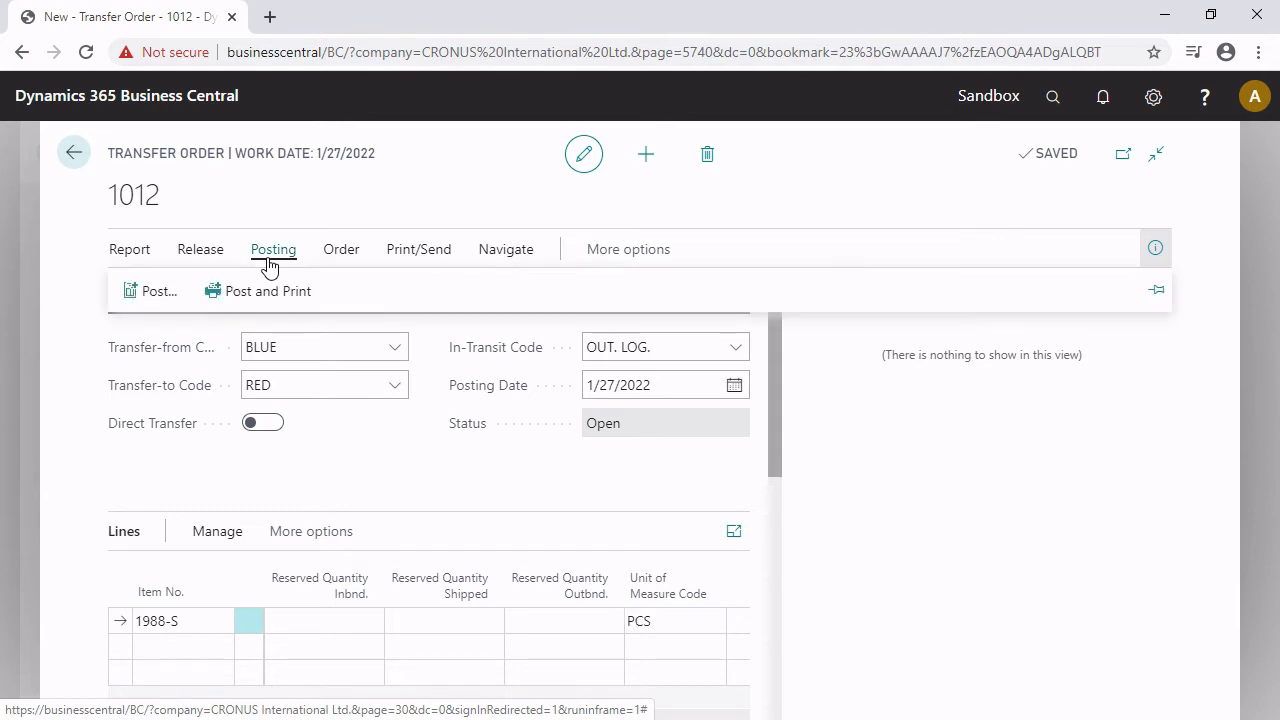
pyautogui.click(152, 292)
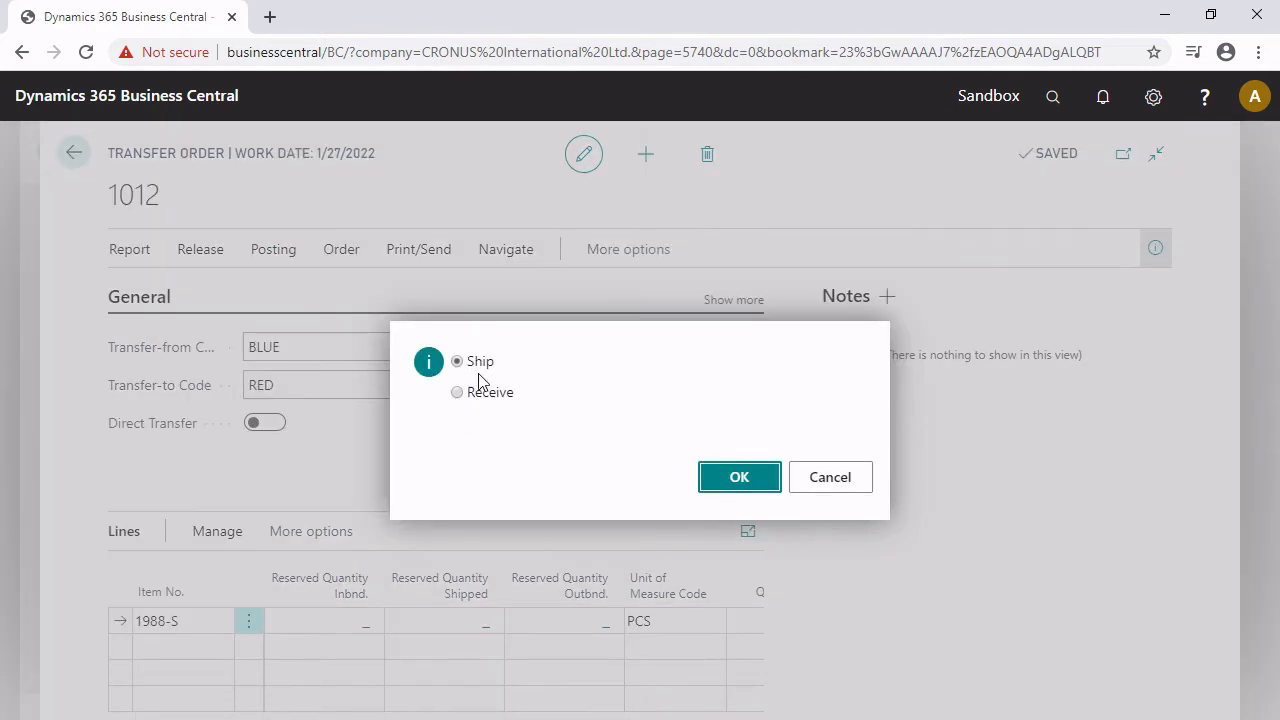
pyautogui.click(740, 476)
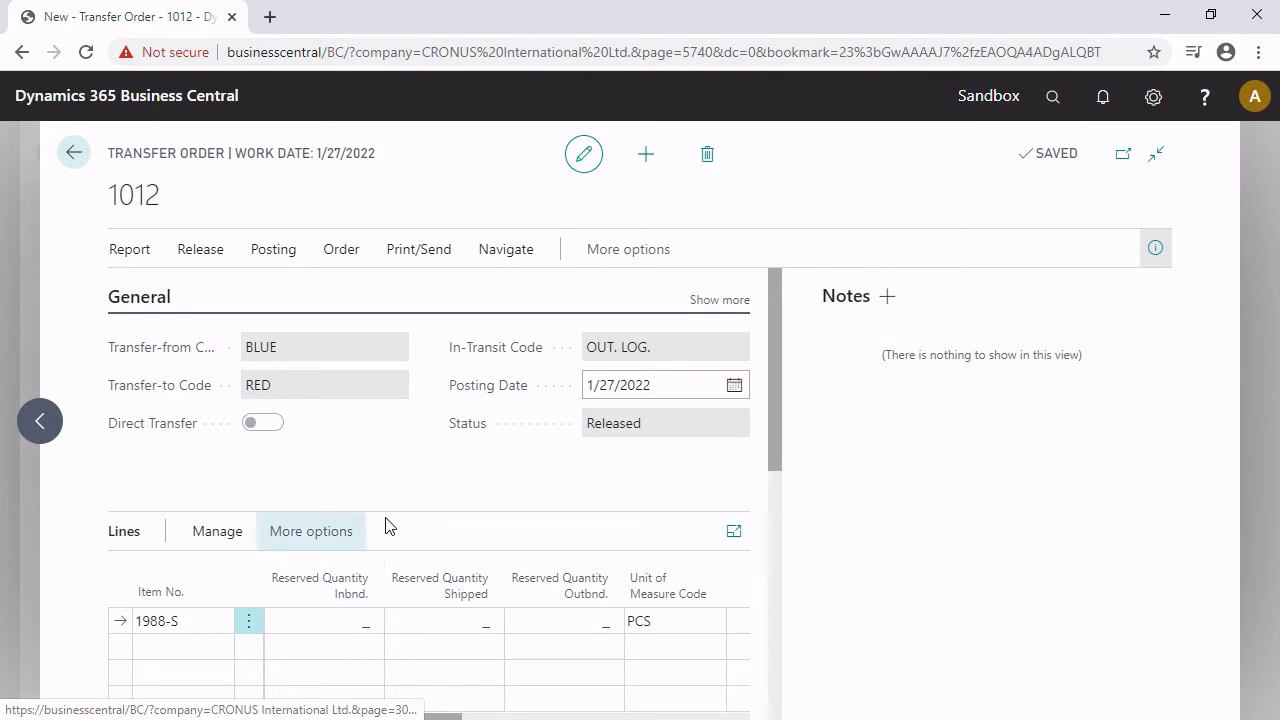
pyautogui.click(72, 152)
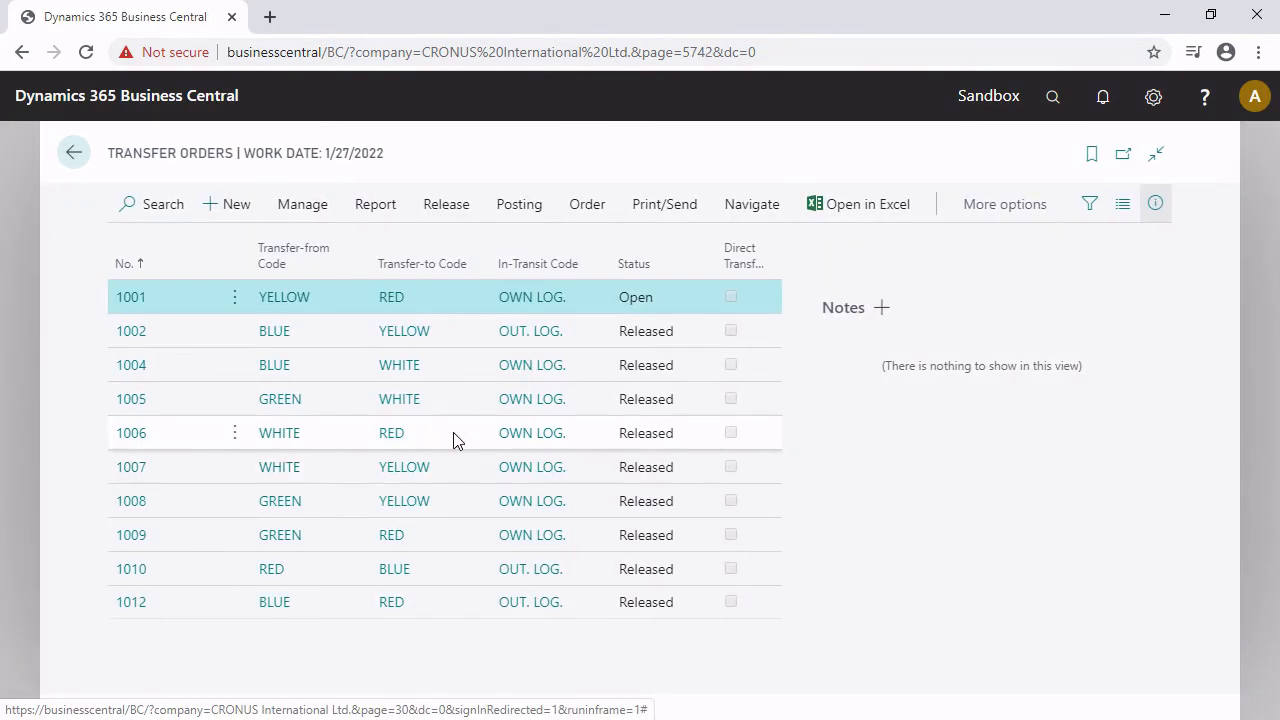
# - Open item 1988-S SEOUL Guest Chair from the Items list and view its stock by location
pyautogui.click(1052, 96)
pyautogui.write('item')
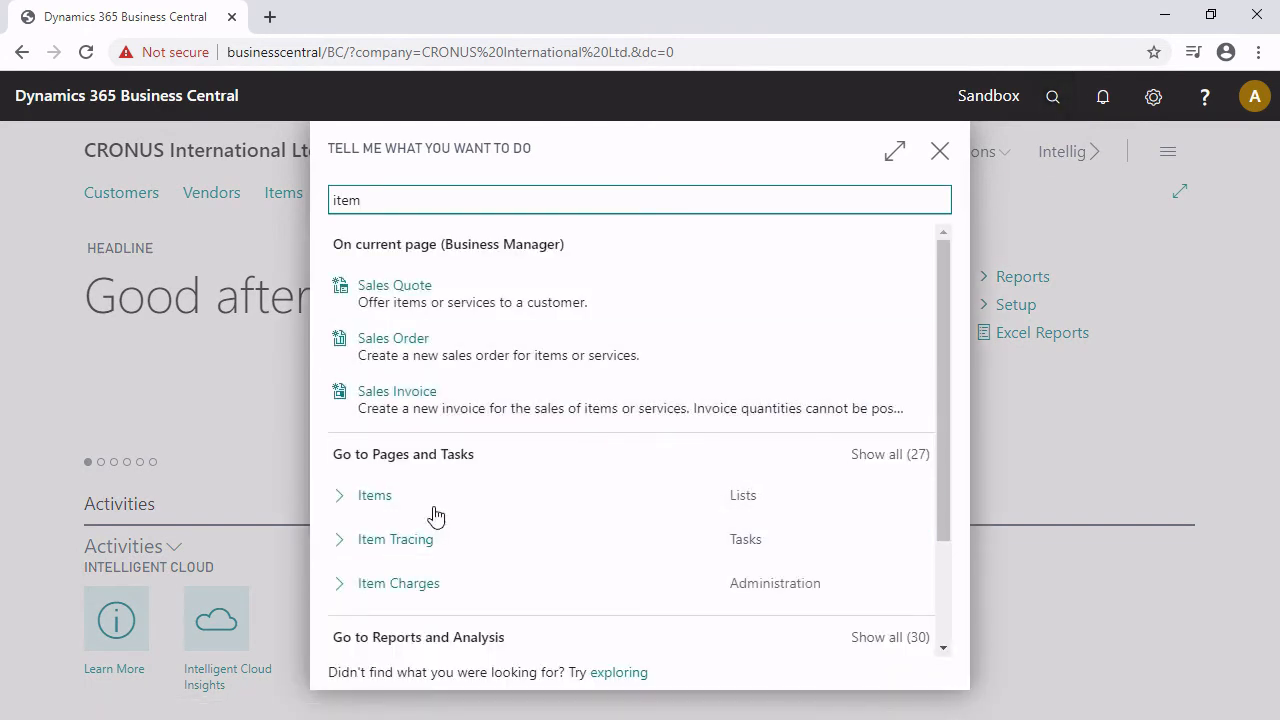
pyautogui.click(374, 496)
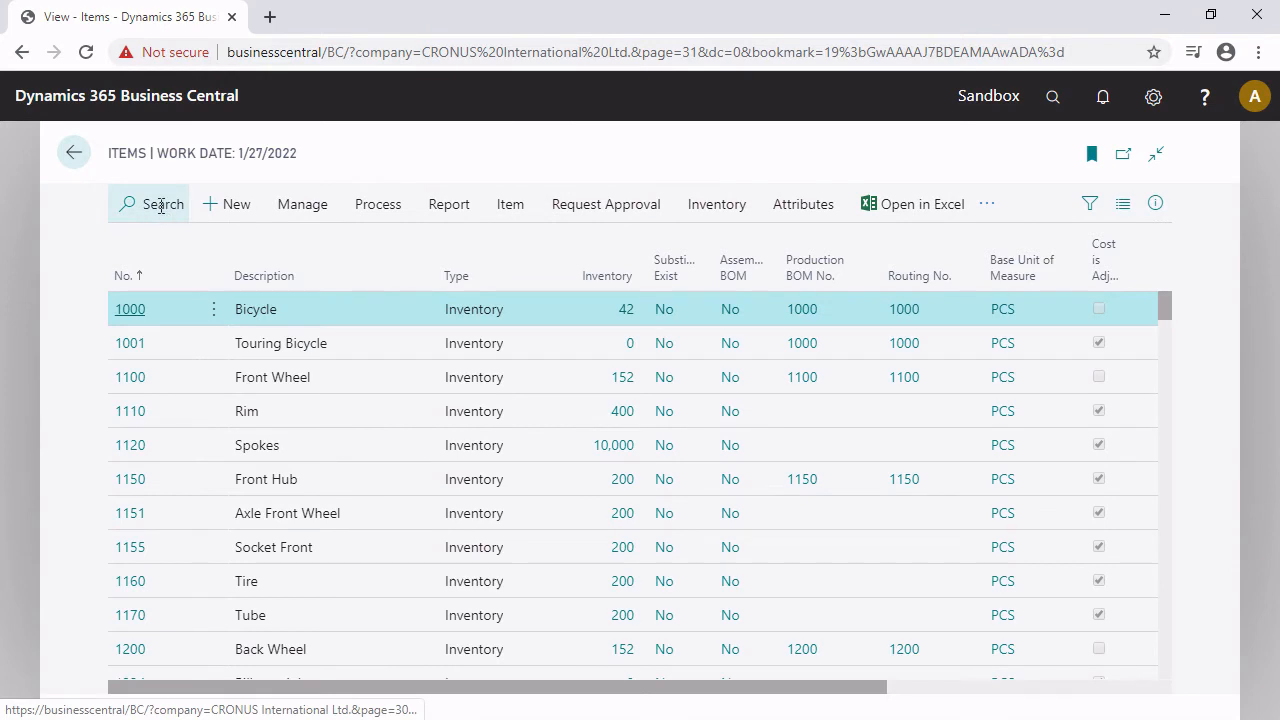
pyautogui.write('1988')
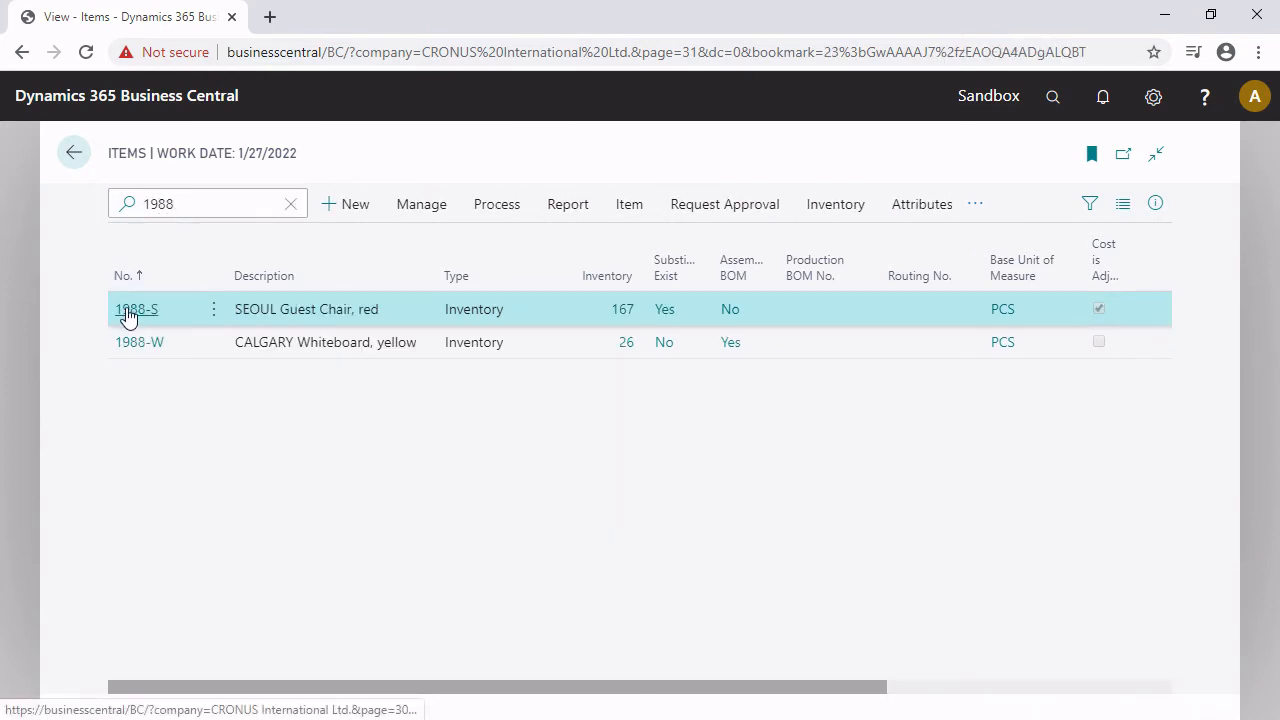
pyautogui.click(136, 308)
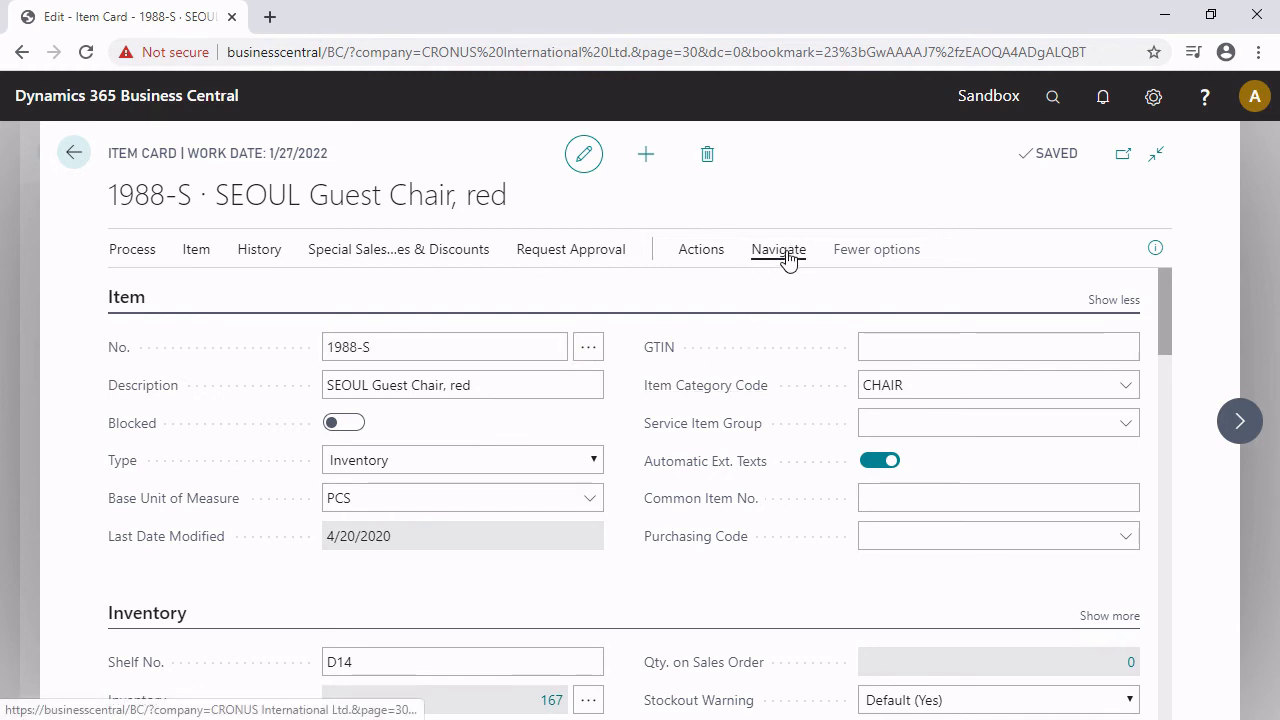
pyautogui.click(778, 248)
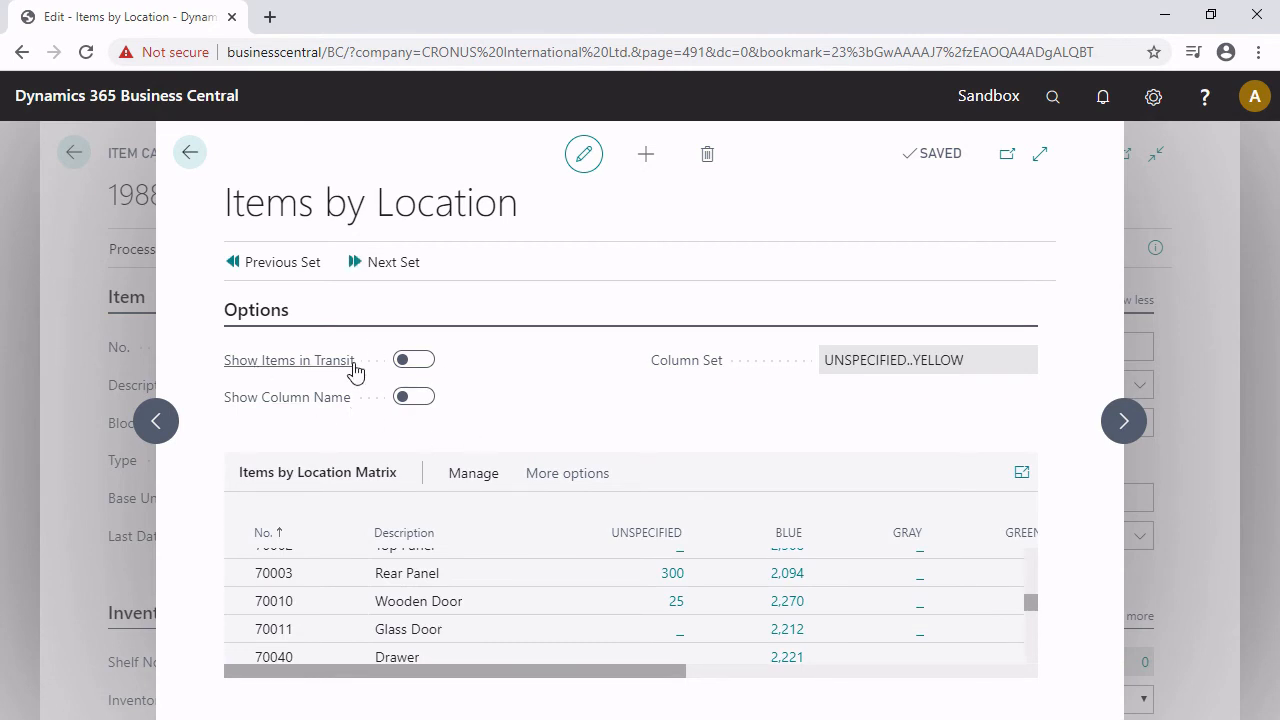
pyautogui.click(412, 360)
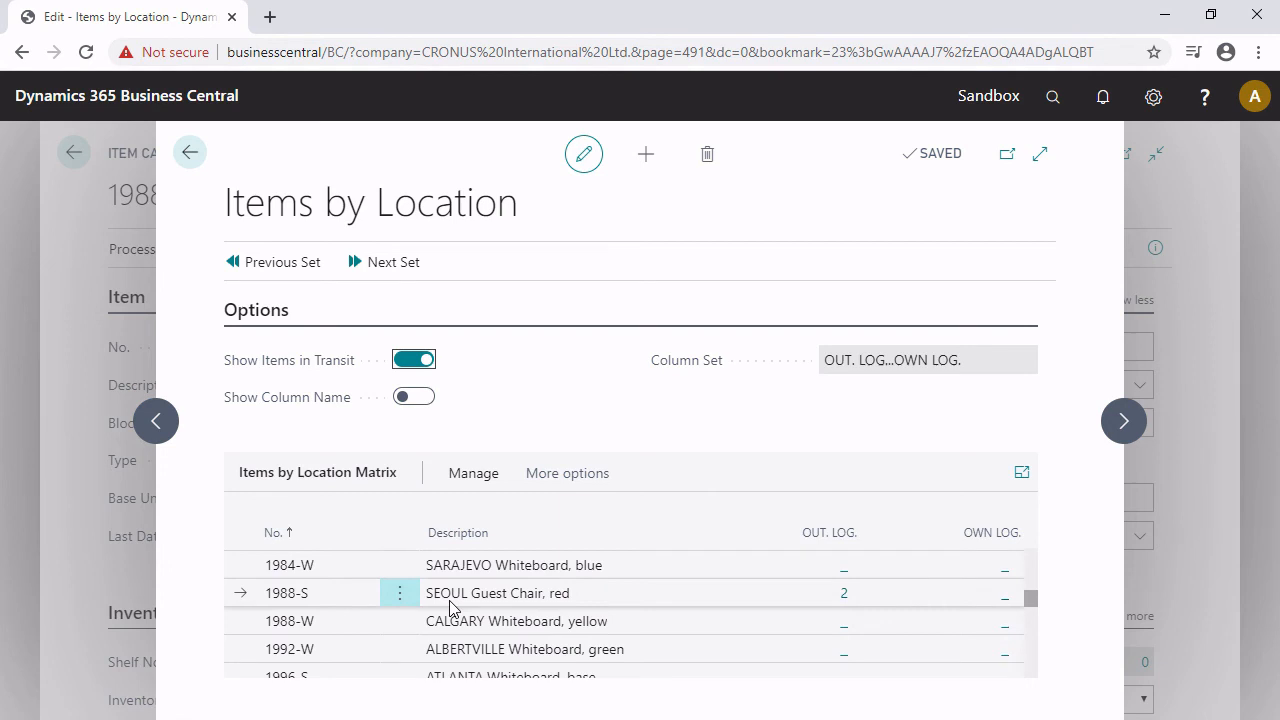
pyautogui.moveTo(810, 604)
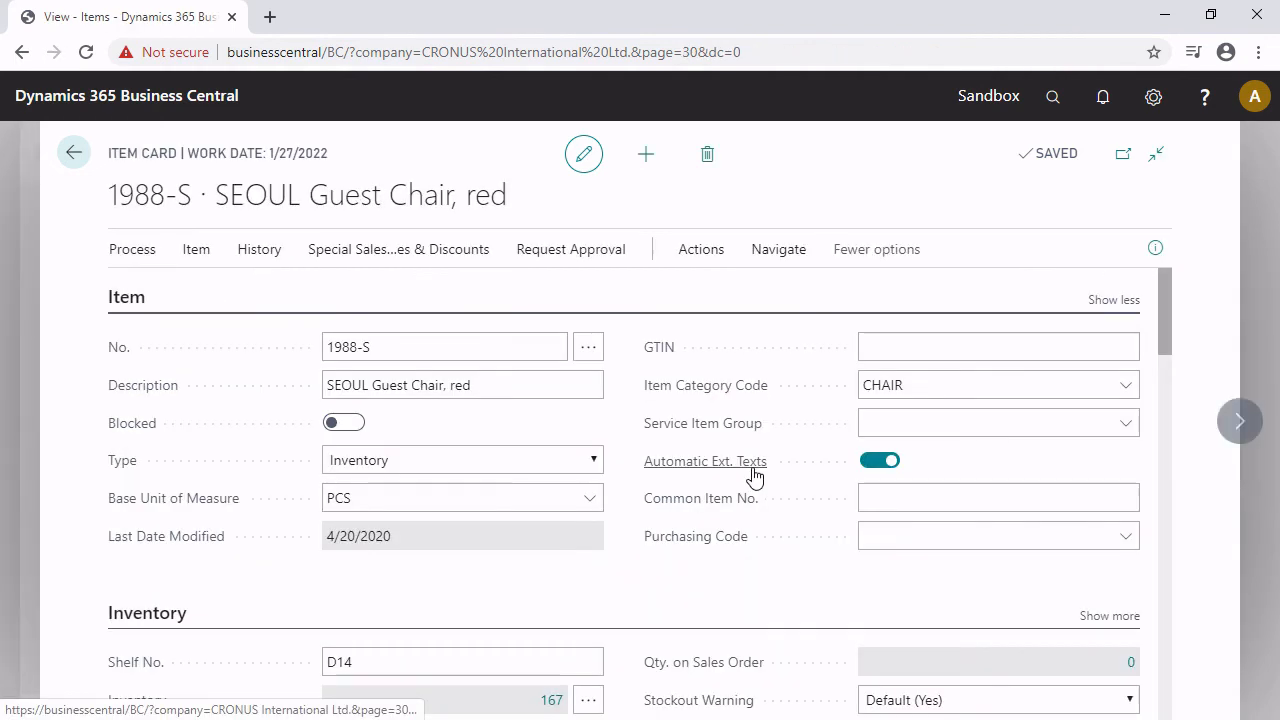
# - Return home, open the Transfer Orders list and open released order 1012
pyautogui.click(72, 152)
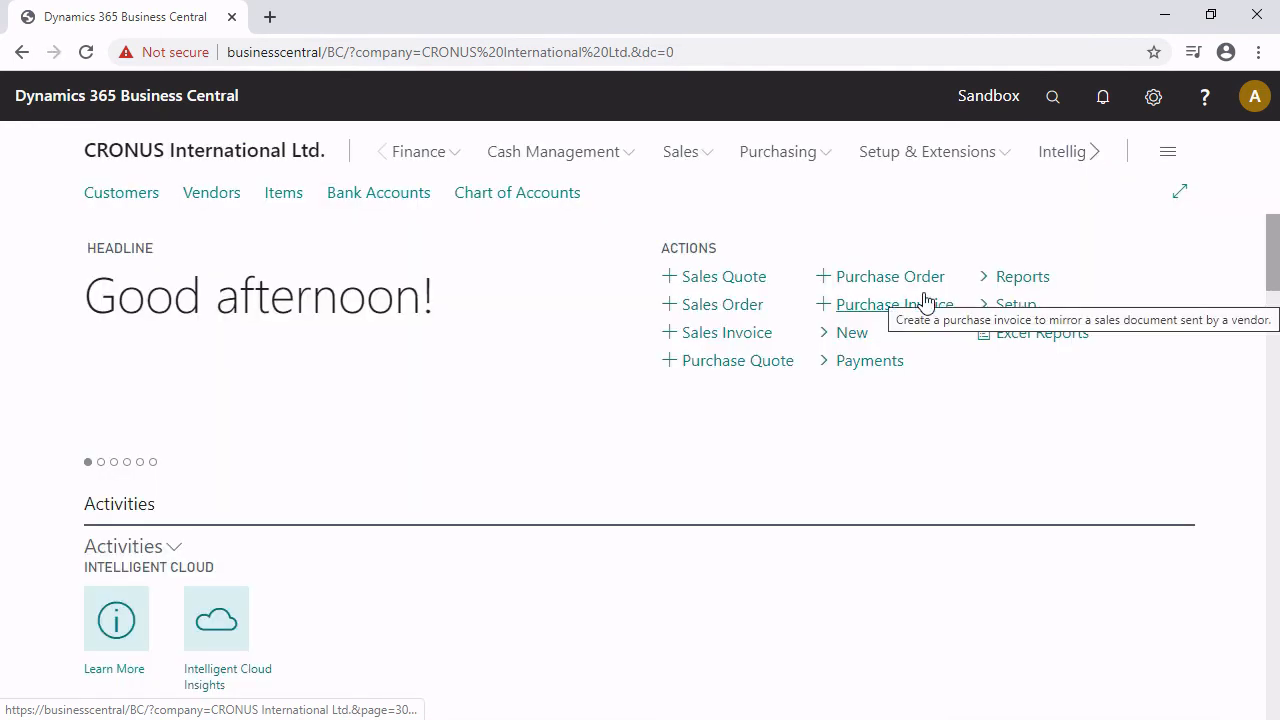
pyautogui.click(1052, 96)
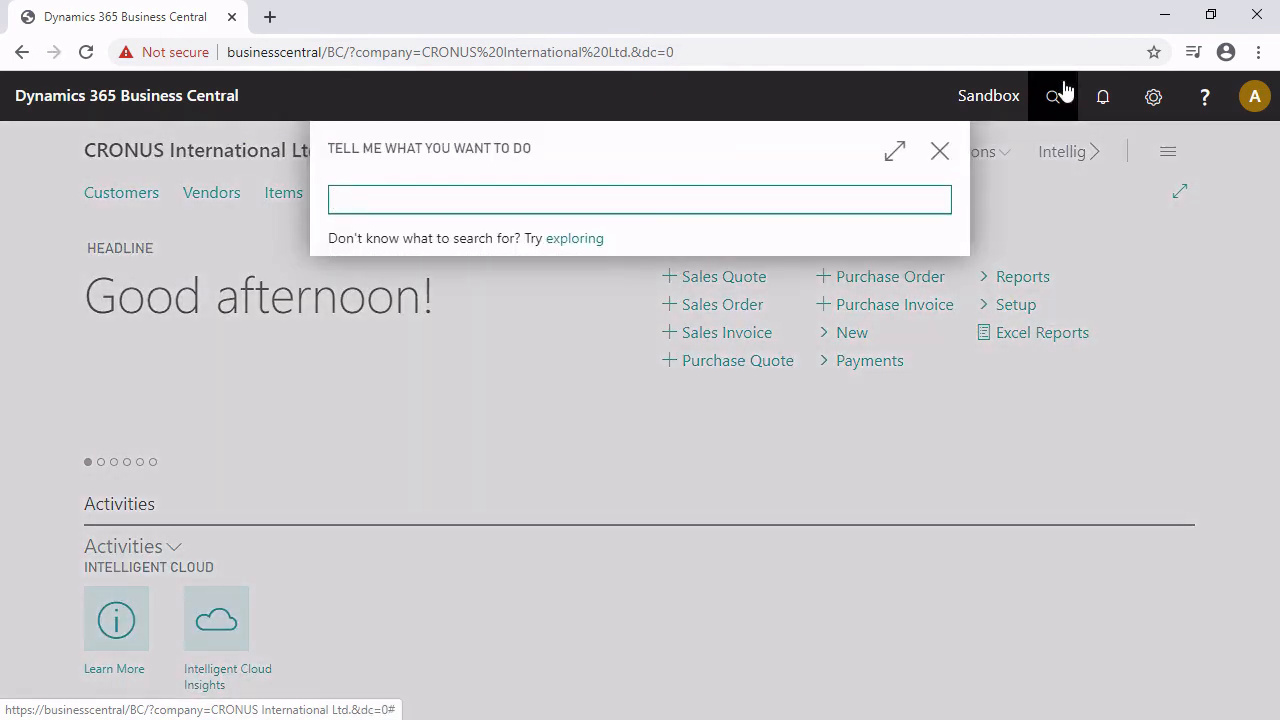
pyautogui.write('trans')
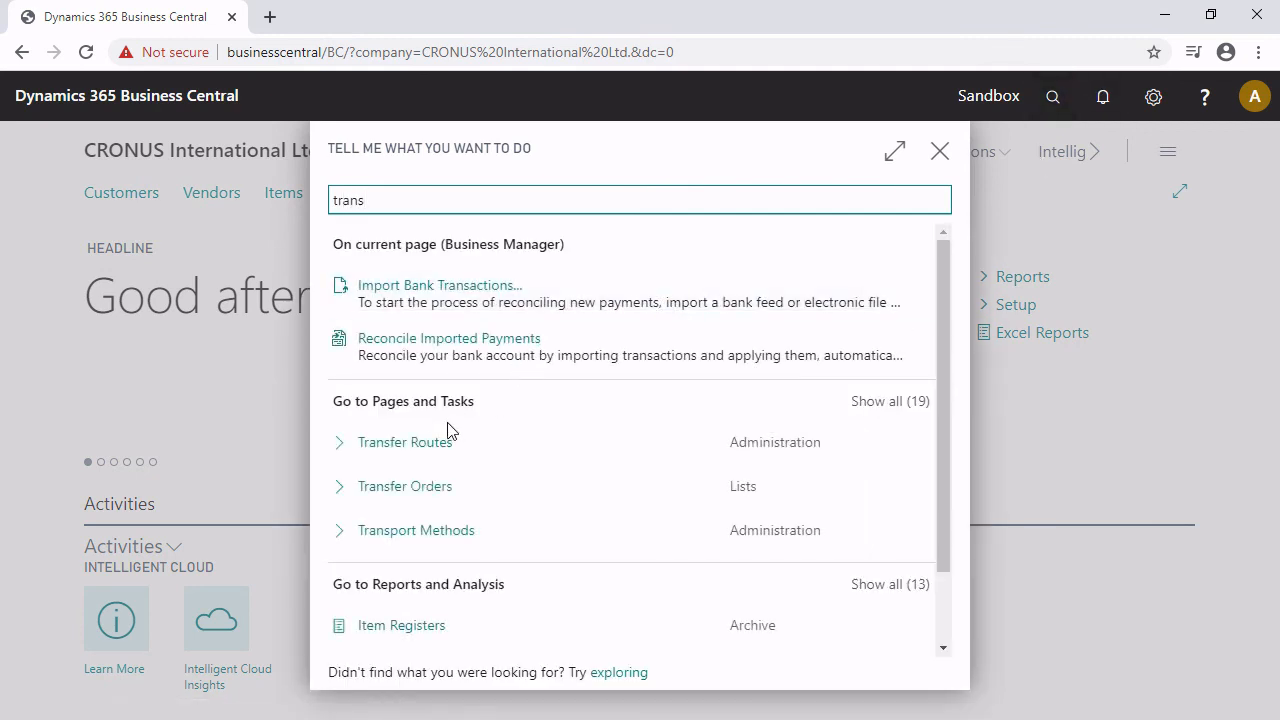
pyautogui.click(404, 486)
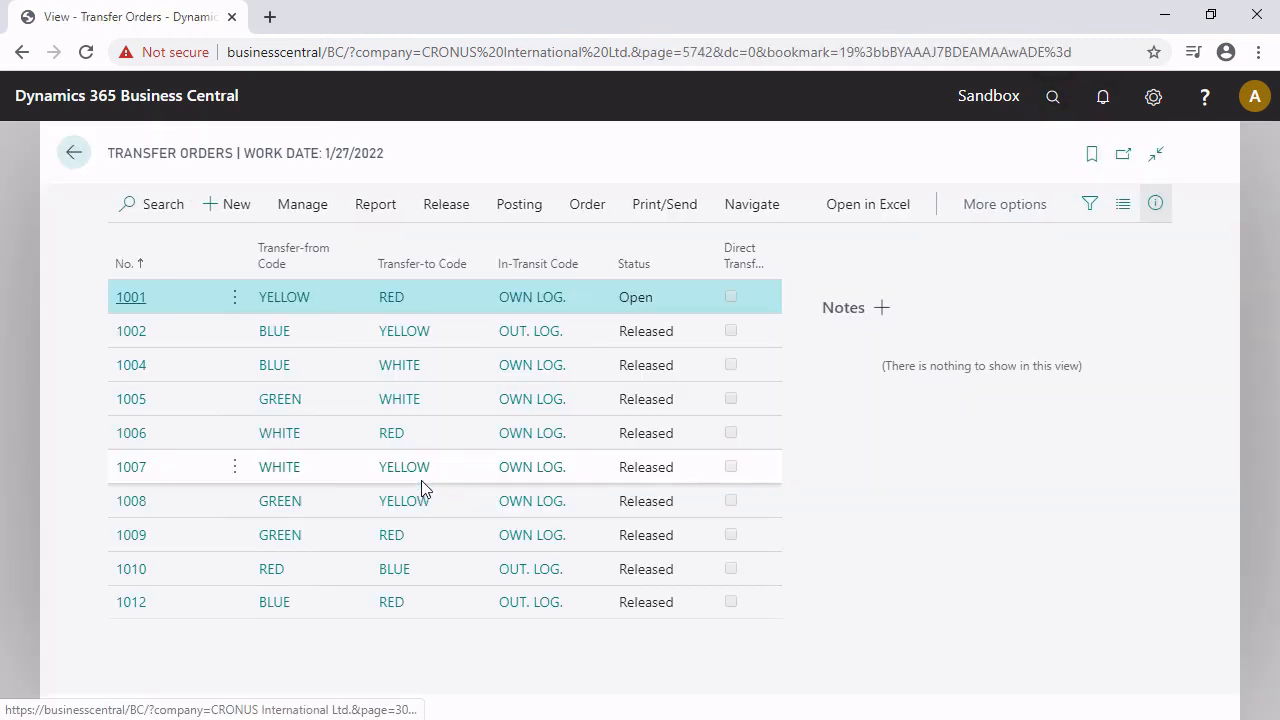
pyautogui.click(132, 600)
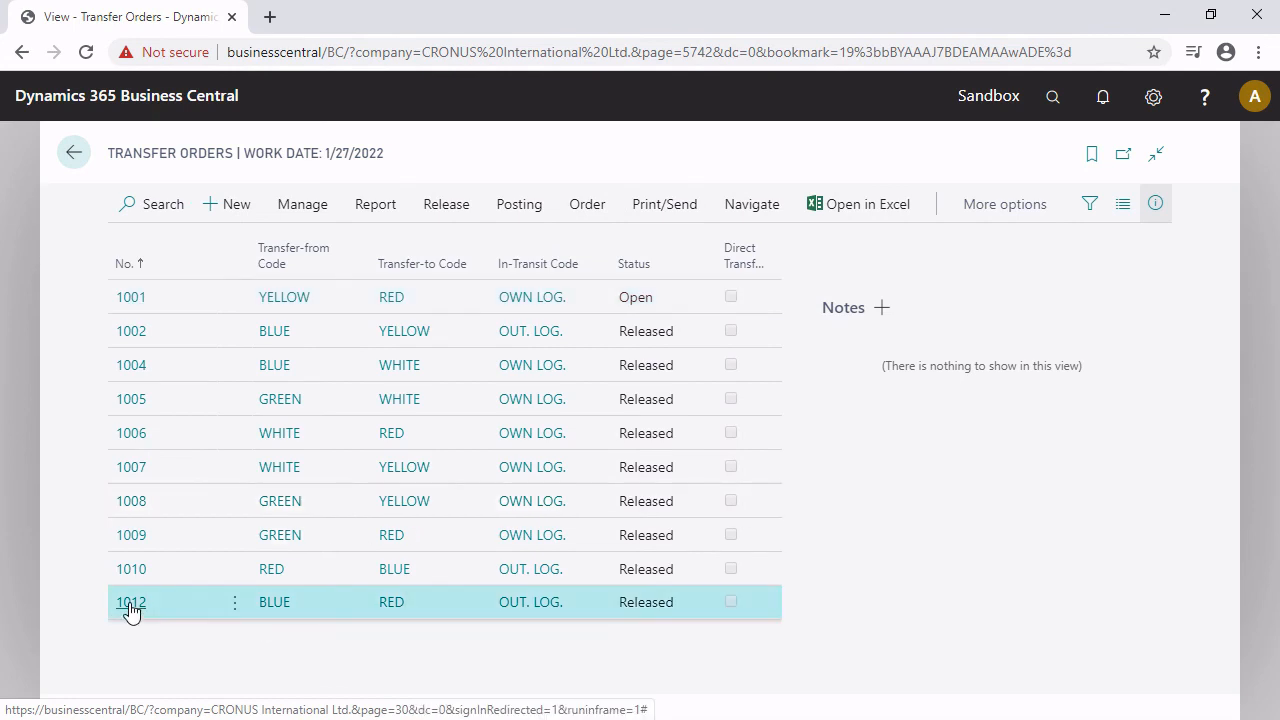
pyautogui.click(132, 600)
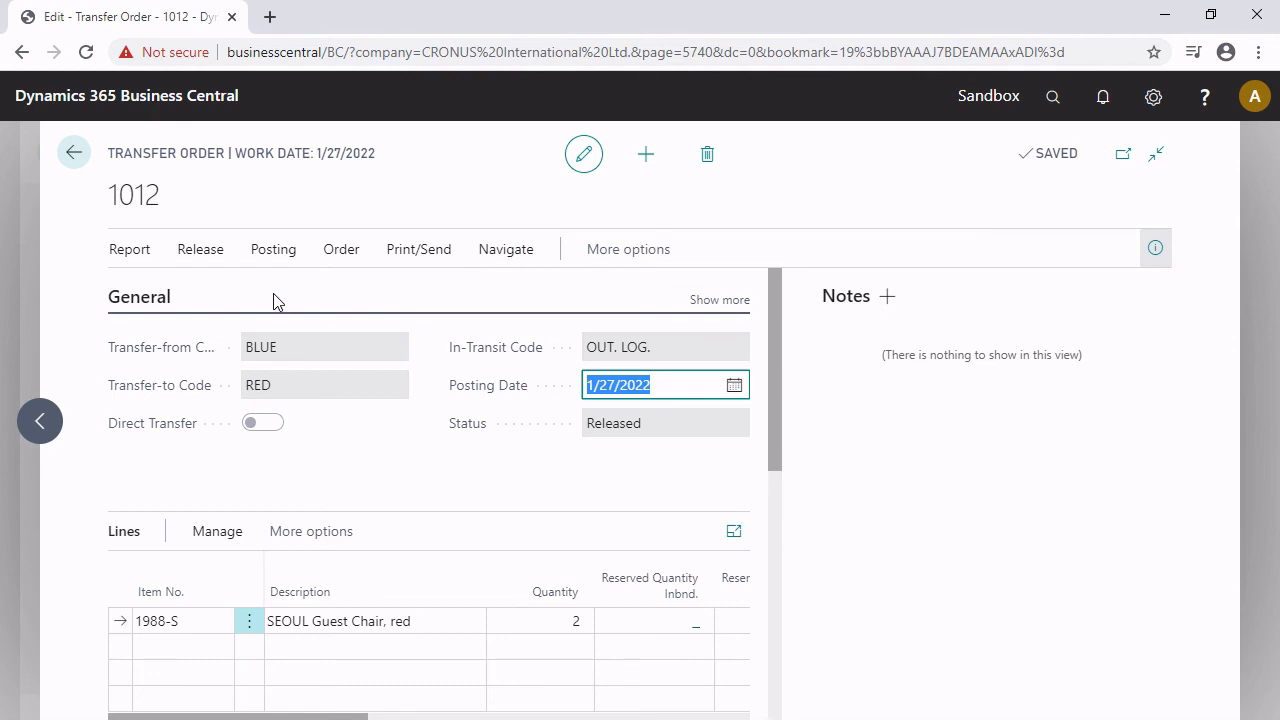
# - Post the receipt of transfer order 1012 and dismiss the posted-and-deleted message
pyautogui.click(272, 248)
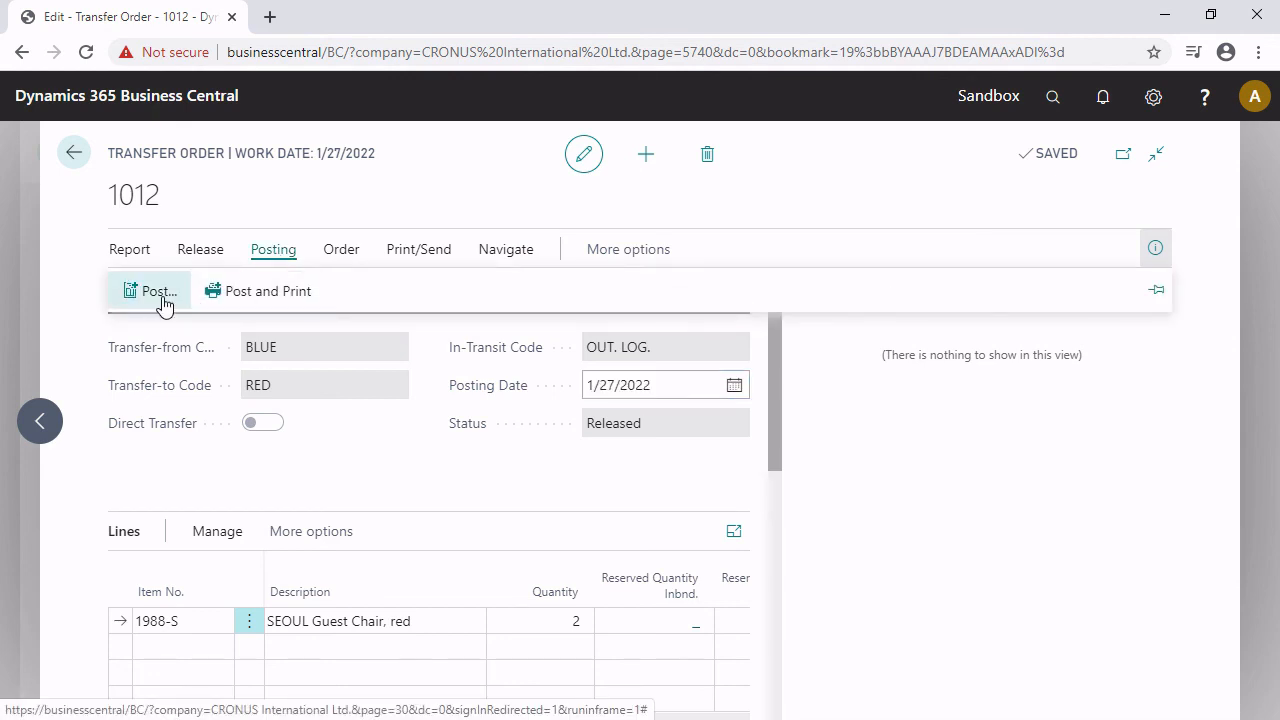
pyautogui.click(156, 290)
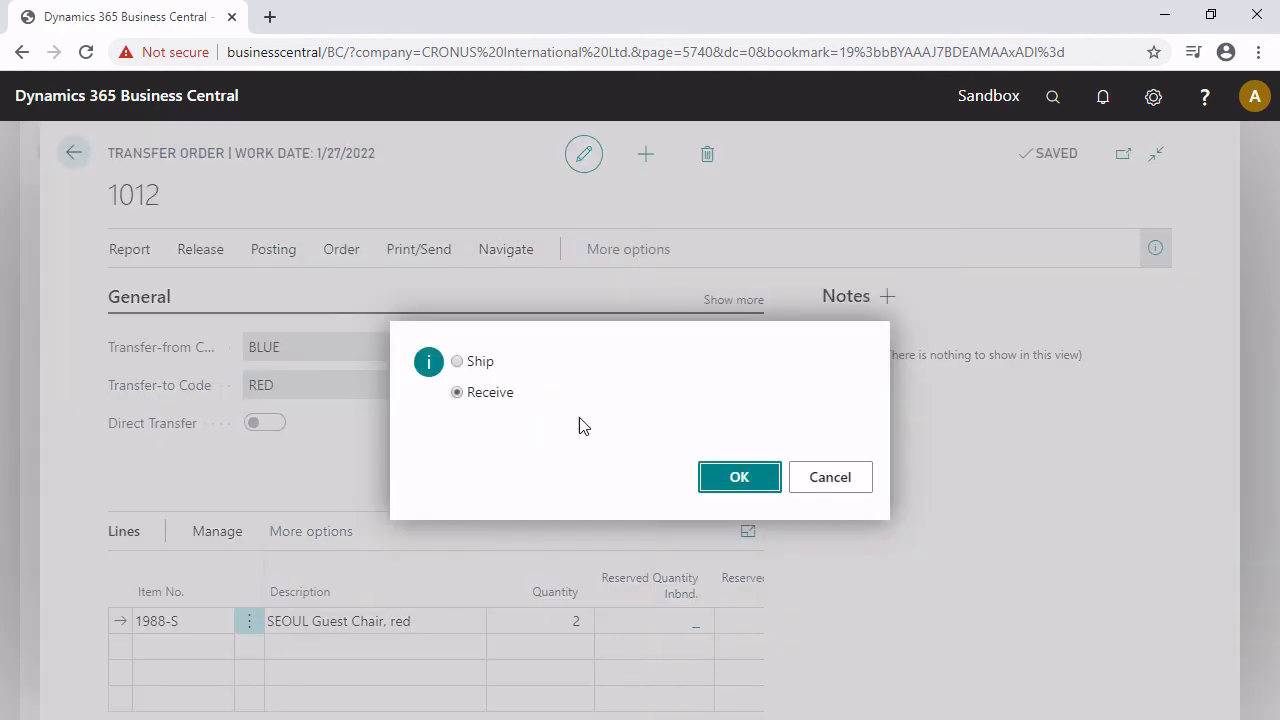
pyautogui.click(740, 476)
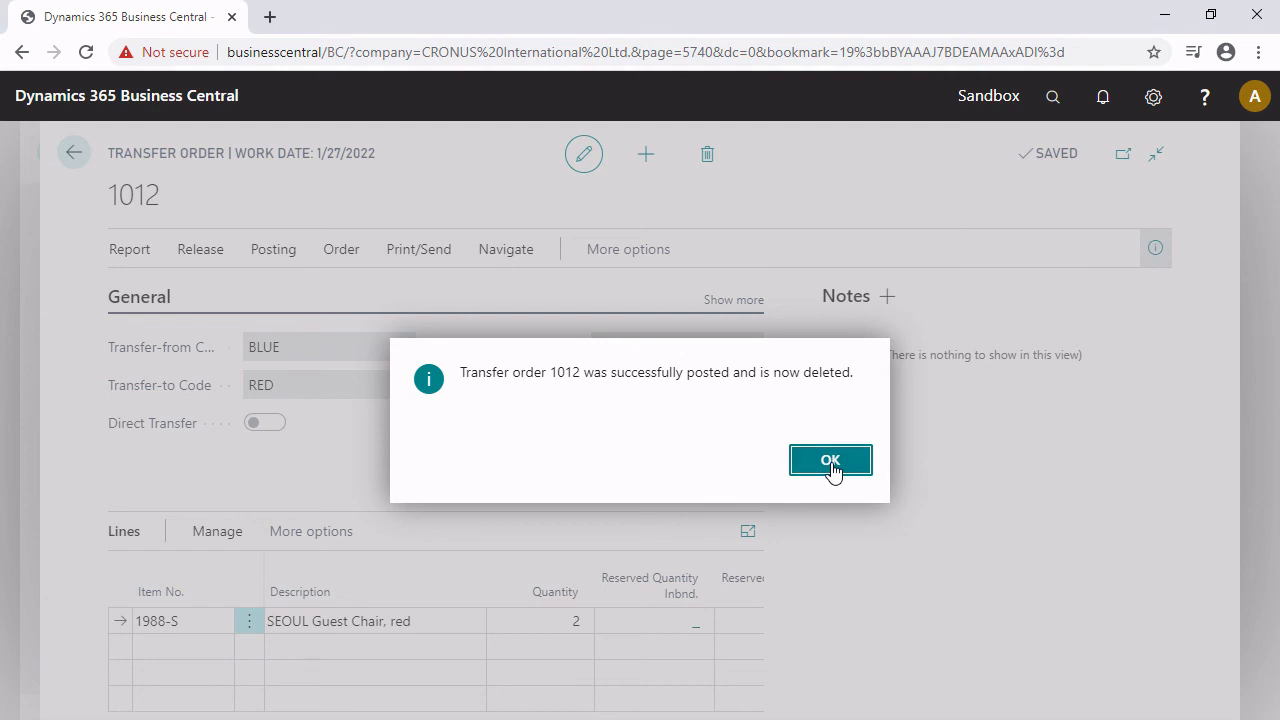
pyautogui.click(830, 460)
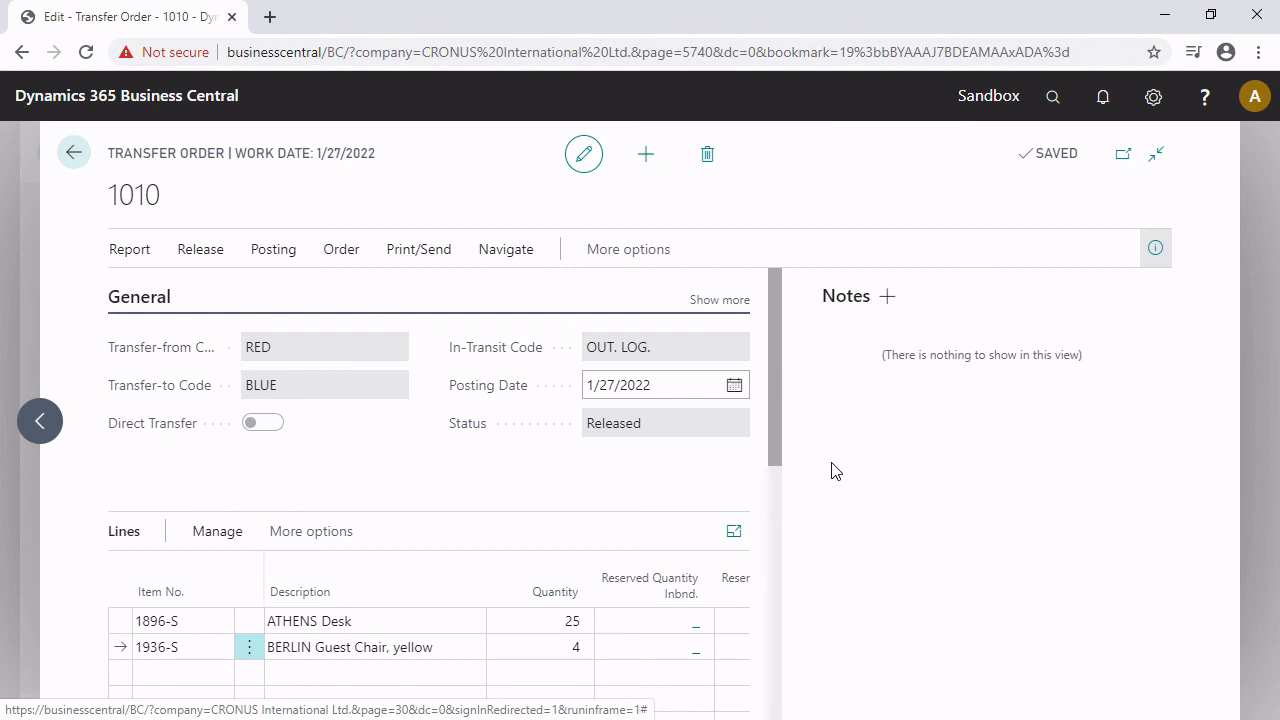